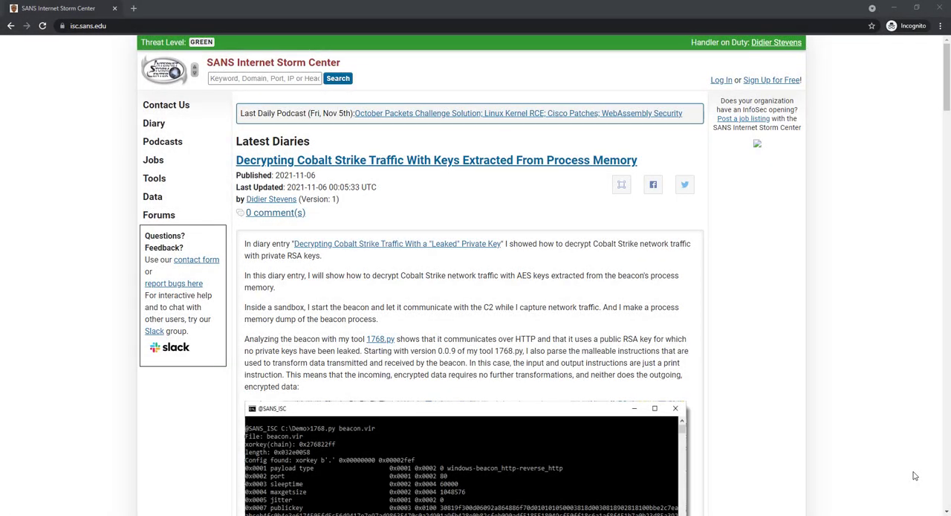
mouse_move(569, 265)
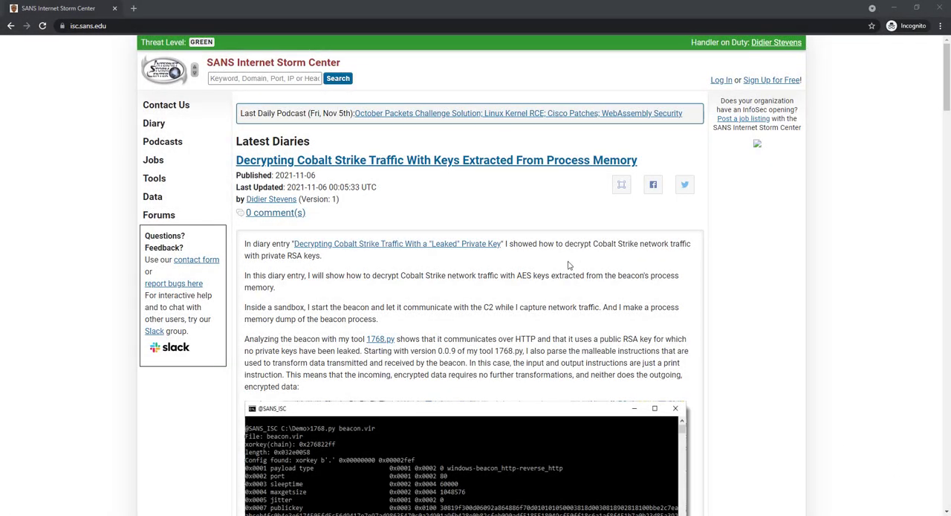
mouse_move(318, 236)
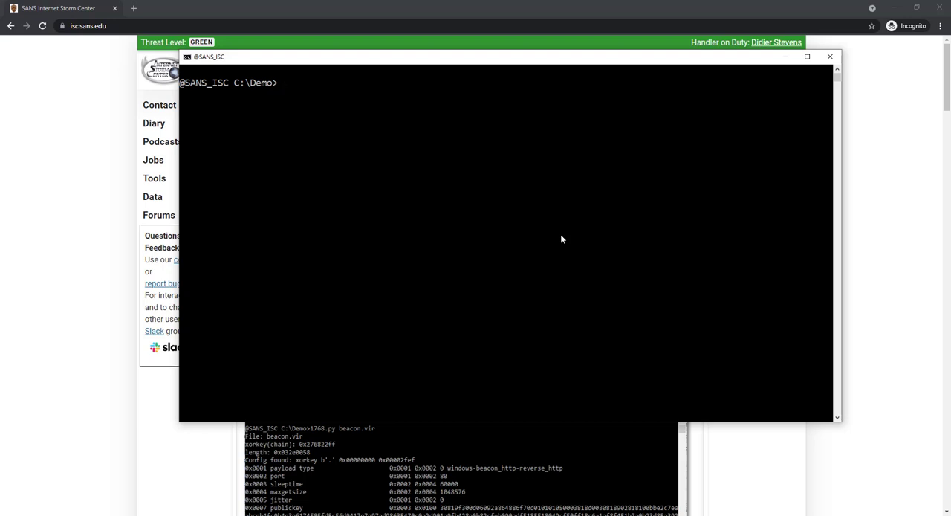
Run 1768.py on beacon.vir to dump the beacon configuration with C2 106.14.216.76
type("1768")
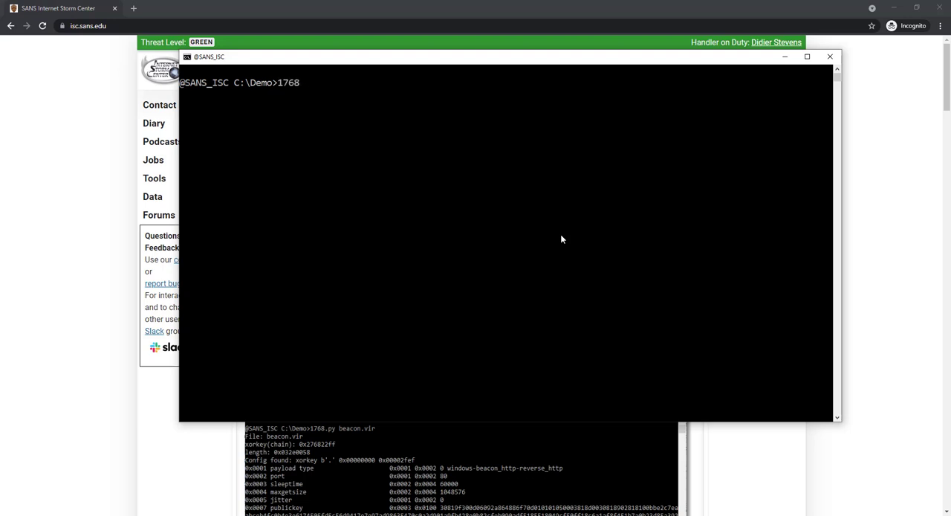
type(".py")
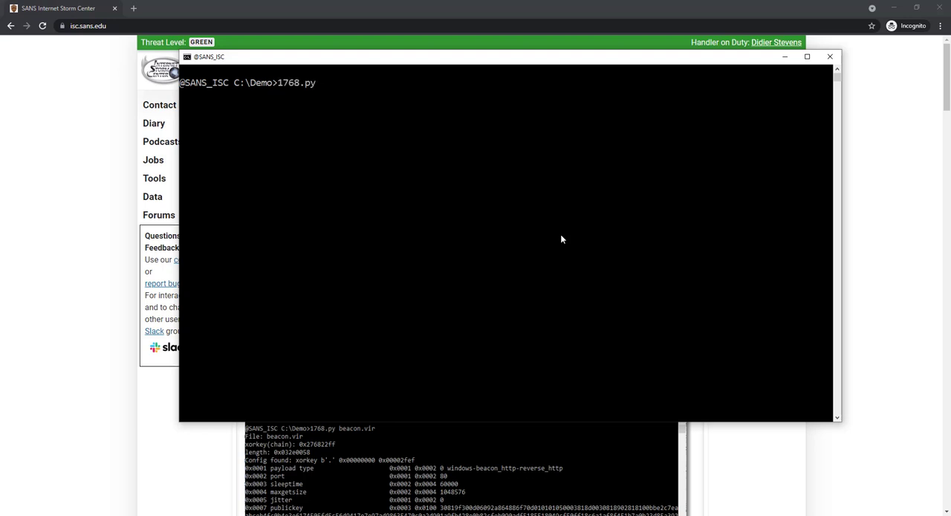
type("beacon.vir")
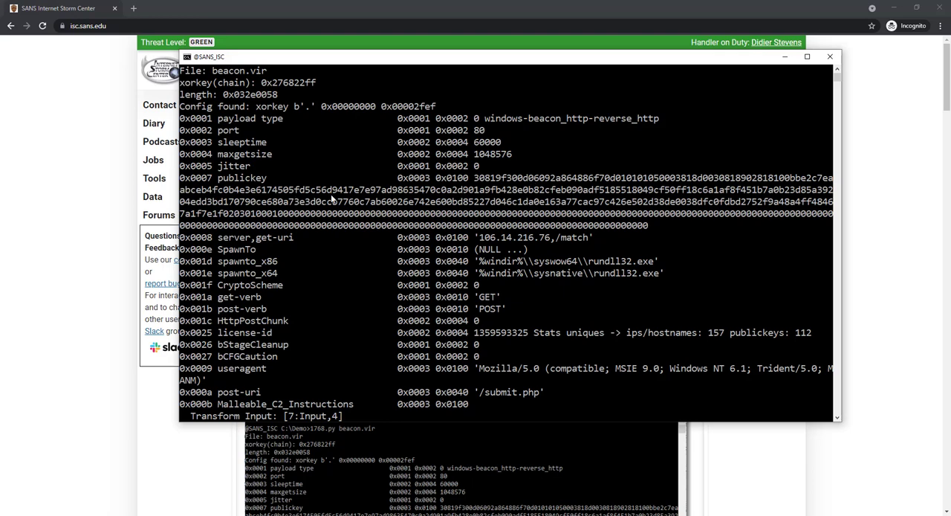
mouse_move(650, 230)
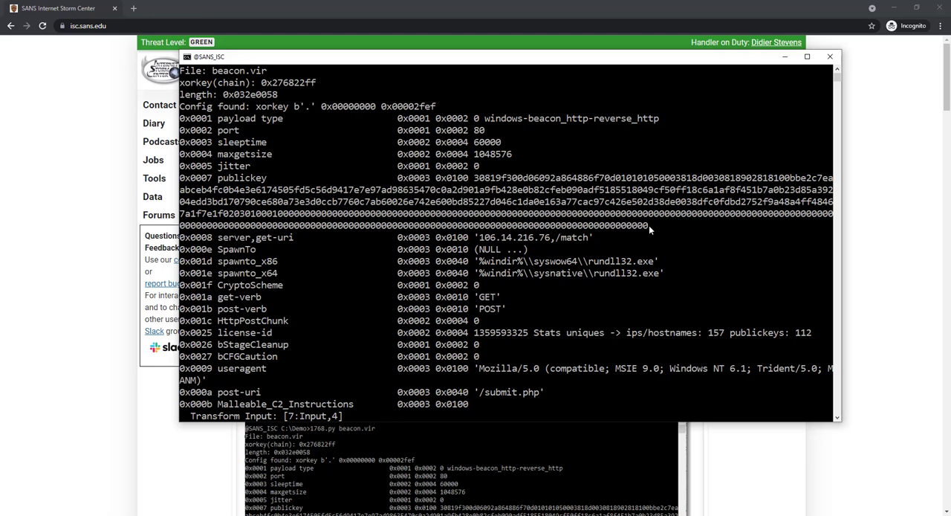
mouse_move(657, 233)
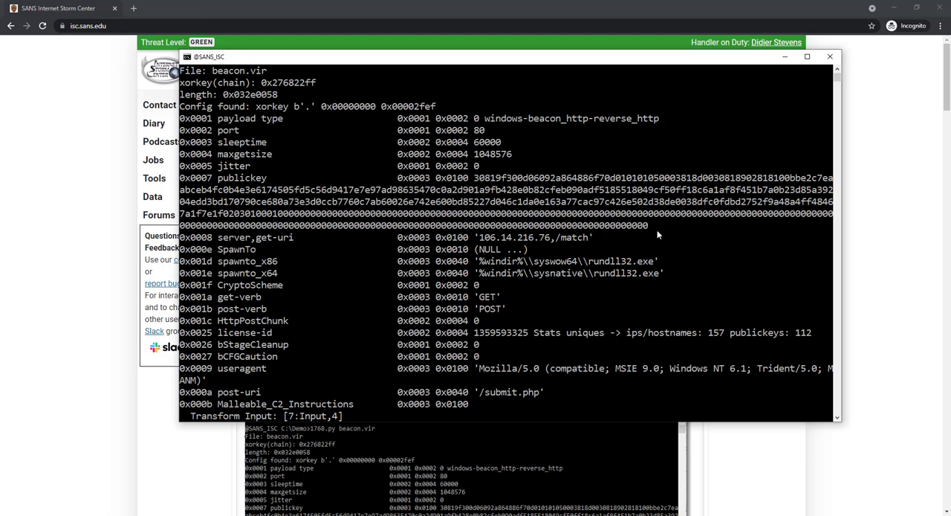
mouse_move(675, 234)
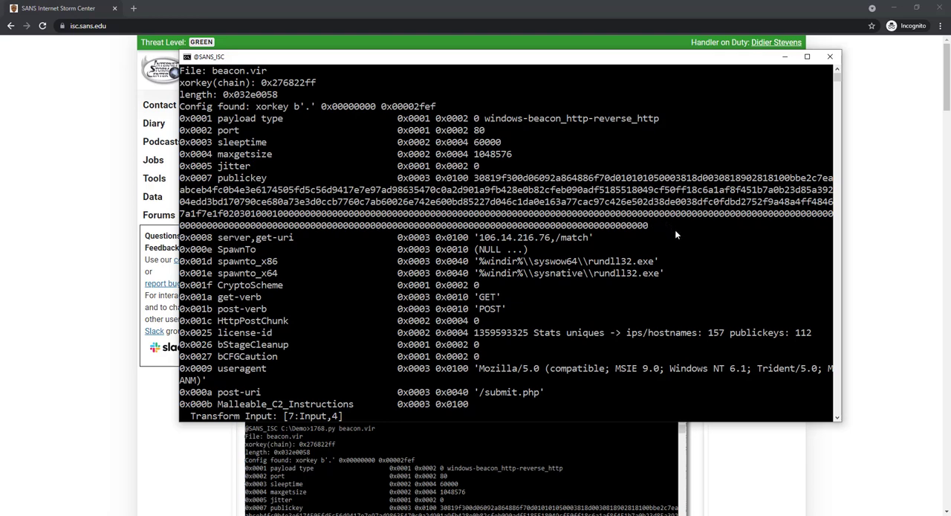
mouse_move(667, 226)
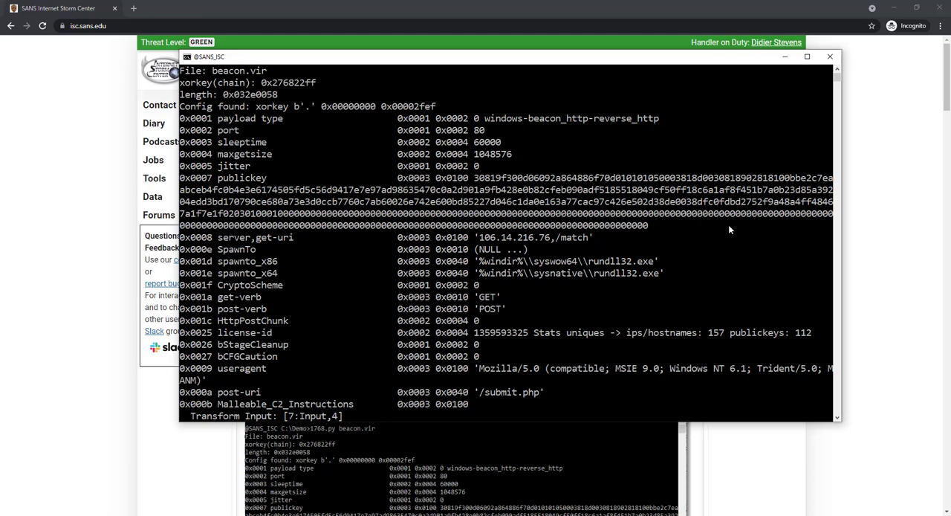
Scroll through the config to the Malleable C2 instructions and Cobalt Strike 4.2 version guess
scroll("down", 3)
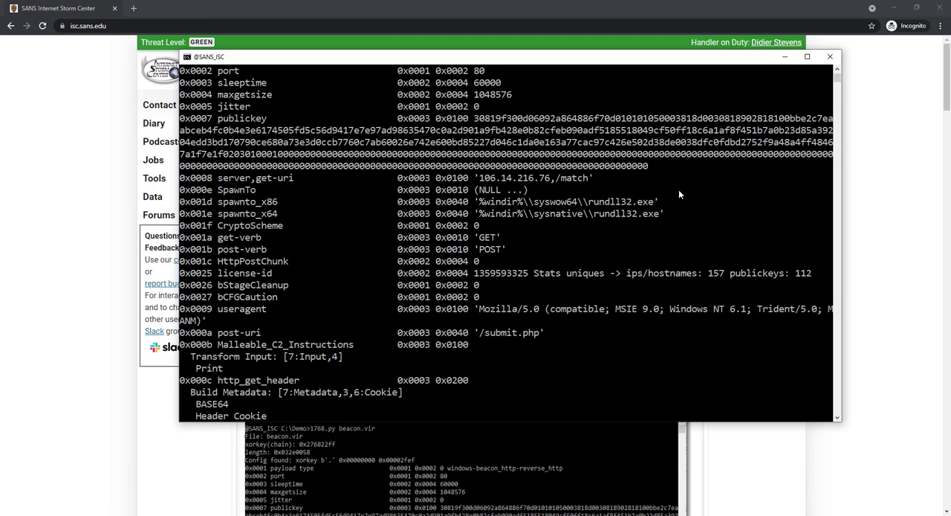
mouse_move(506, 231)
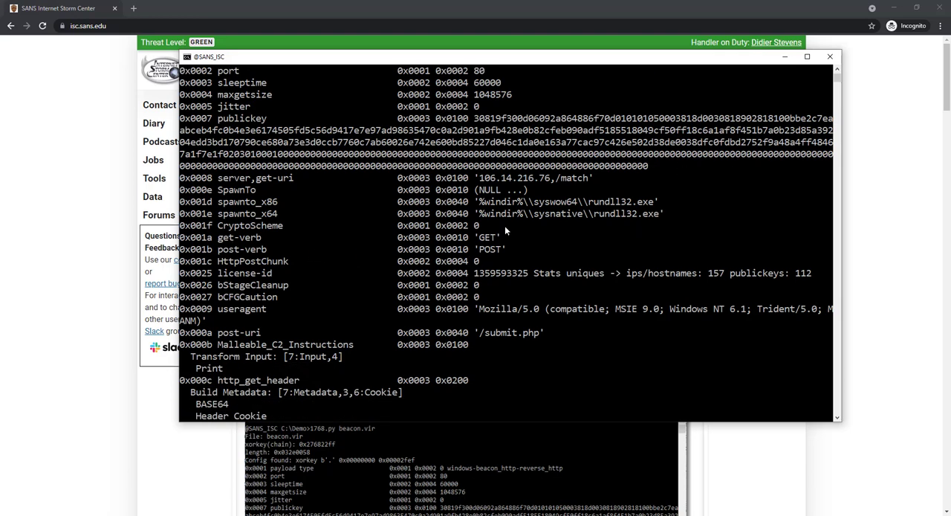
mouse_move(498, 240)
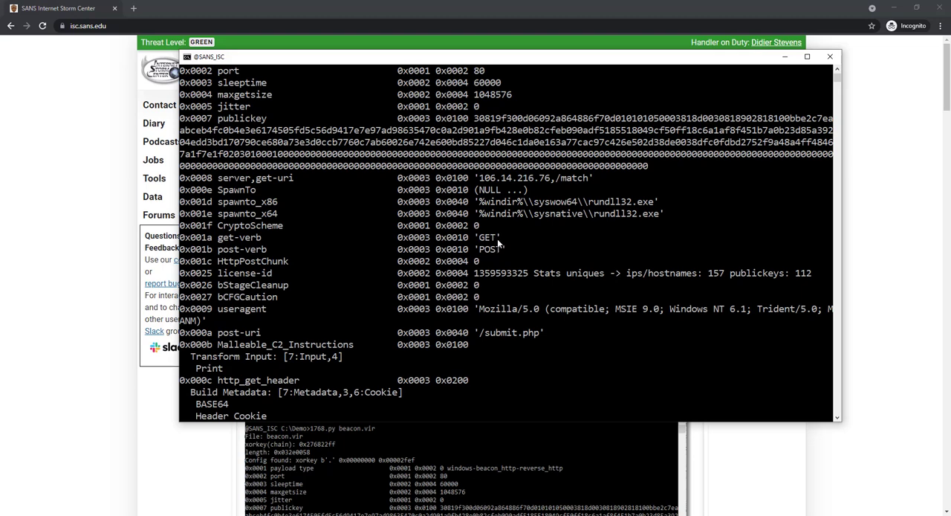
mouse_move(505, 241)
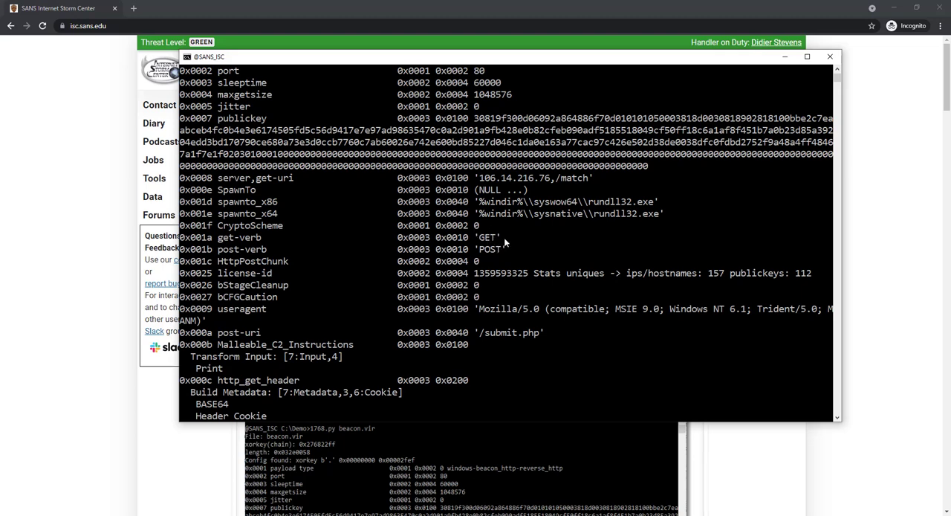
mouse_move(508, 256)
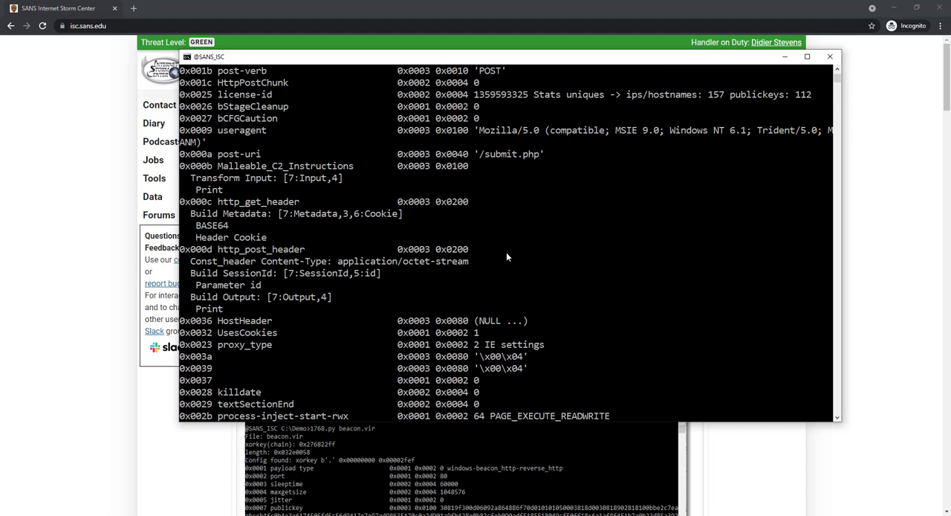
mouse_move(192, 183)
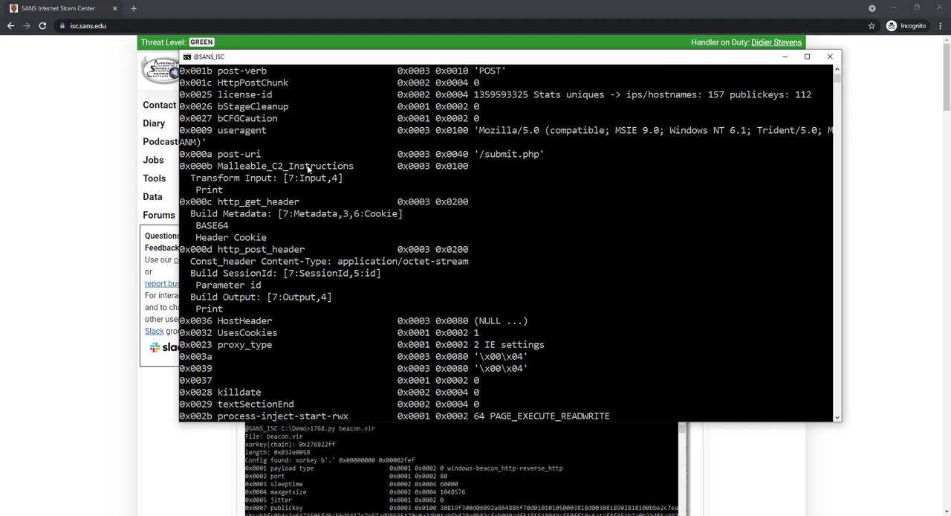
mouse_move(318, 223)
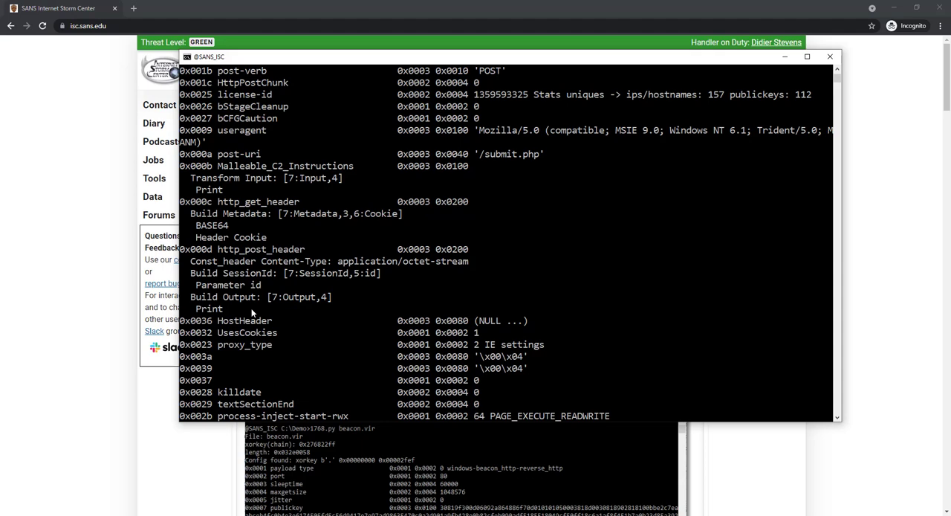
mouse_move(255, 303)
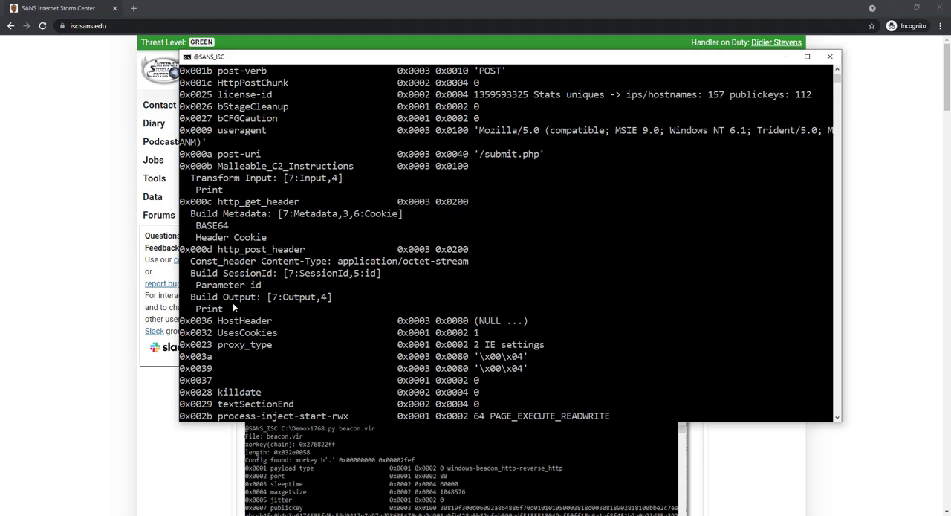
mouse_move(236, 320)
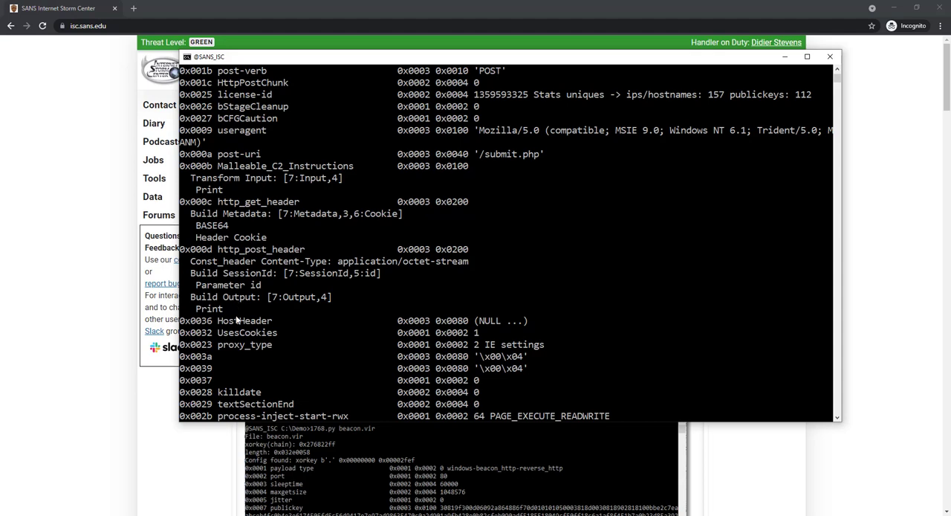
mouse_move(274, 187)
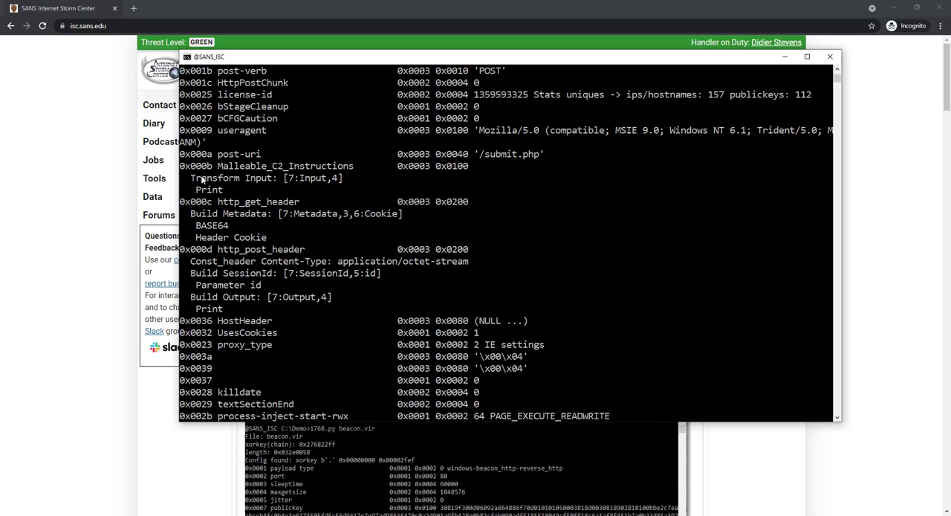
mouse_move(247, 197)
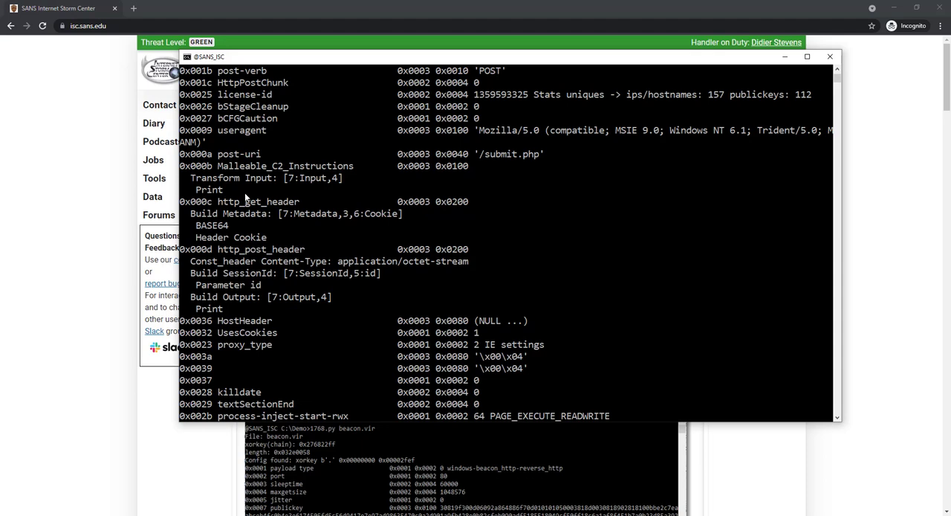
mouse_move(208, 299)
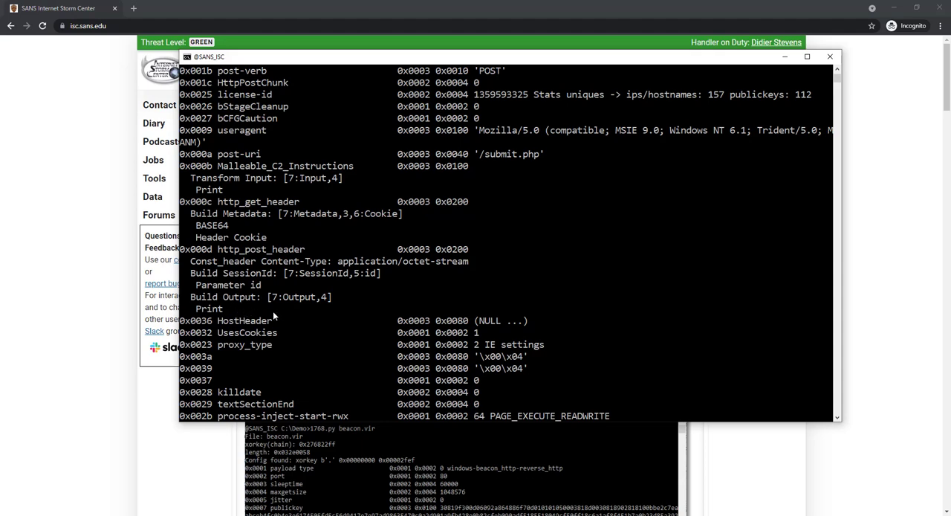
mouse_move(217, 319)
type("cls")
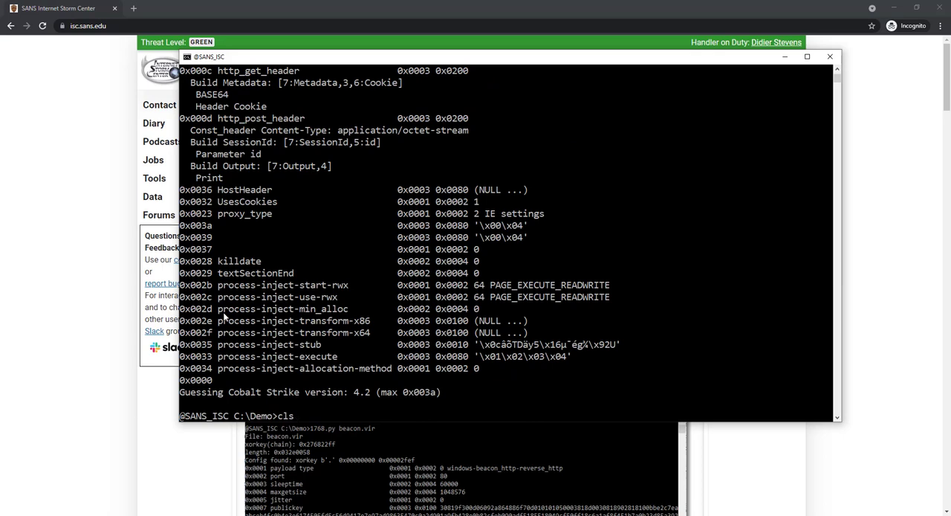
mouse_move(362, 401)
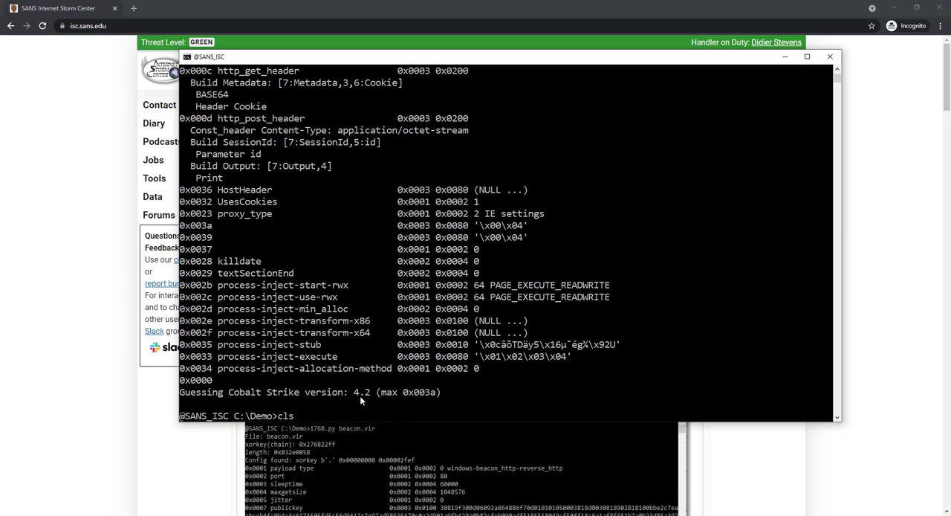
mouse_move(407, 413)
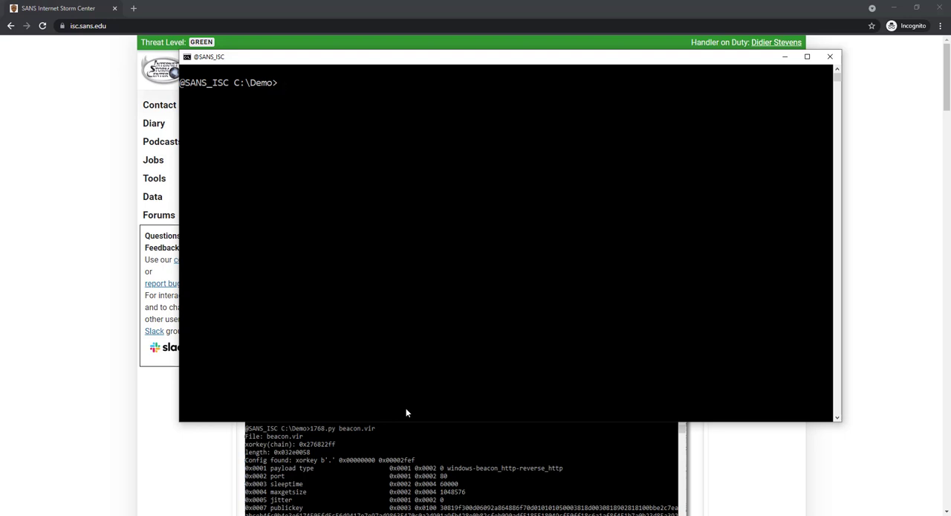
Start typing procmon -mp and abandon it, leaving an empty C:\Demo prompt
type("procmon")
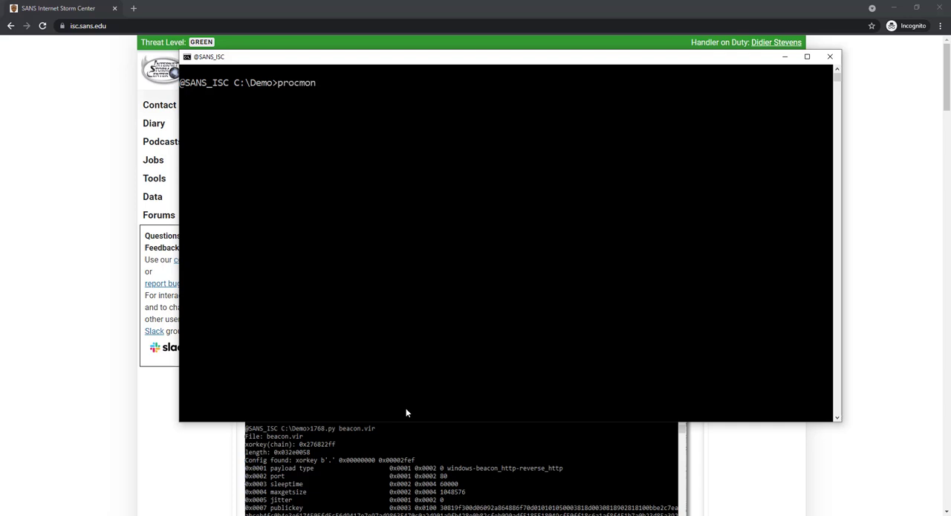
type("-mp")
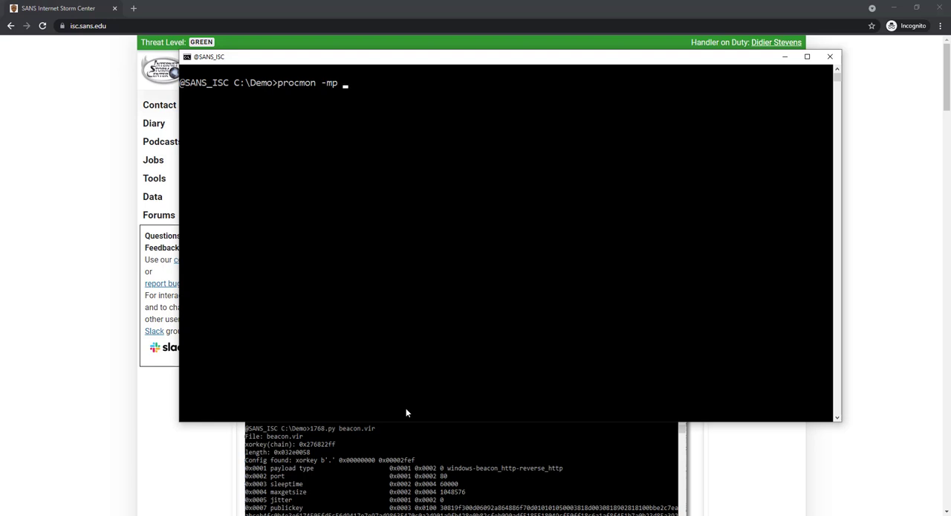
key("Backspace")
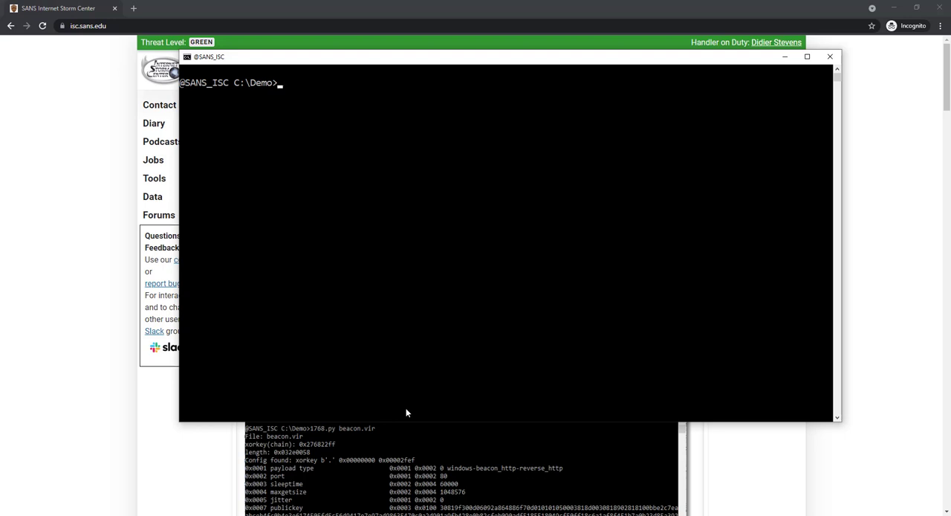
type("cs-")
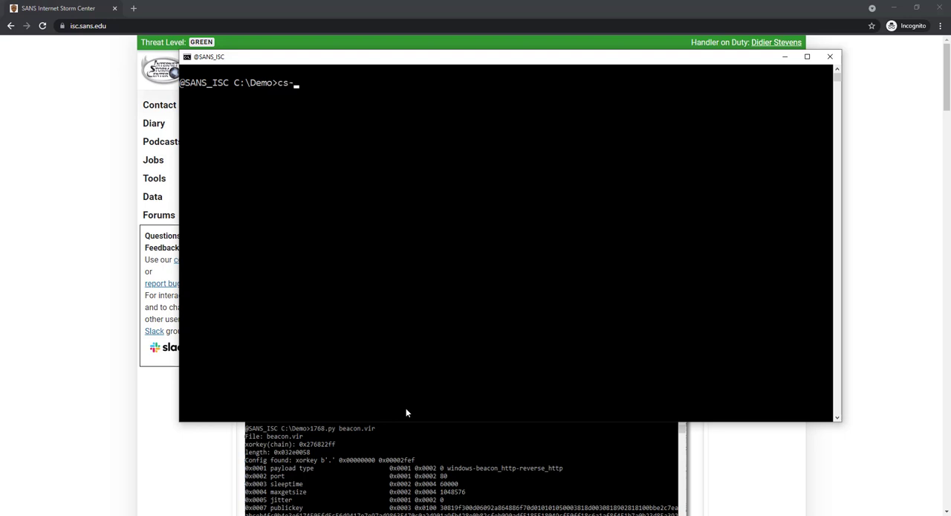
type("extract")
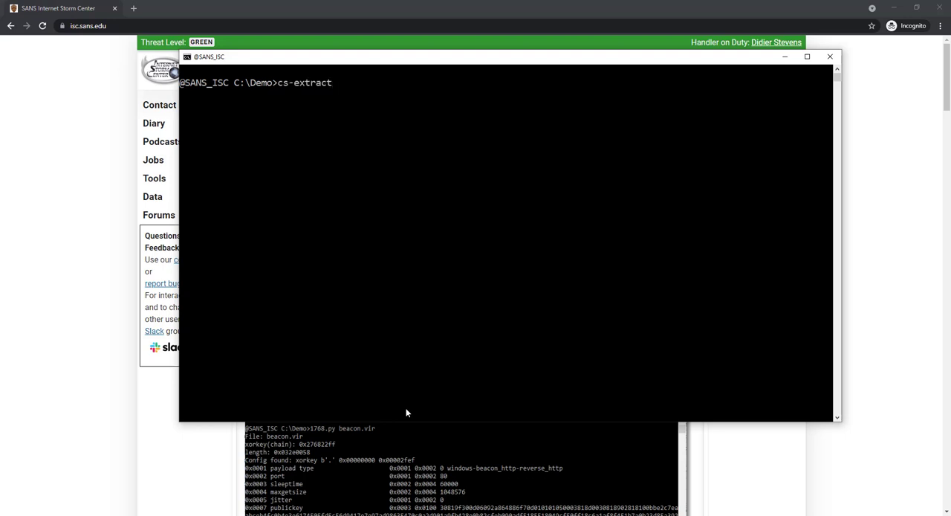
type("-")
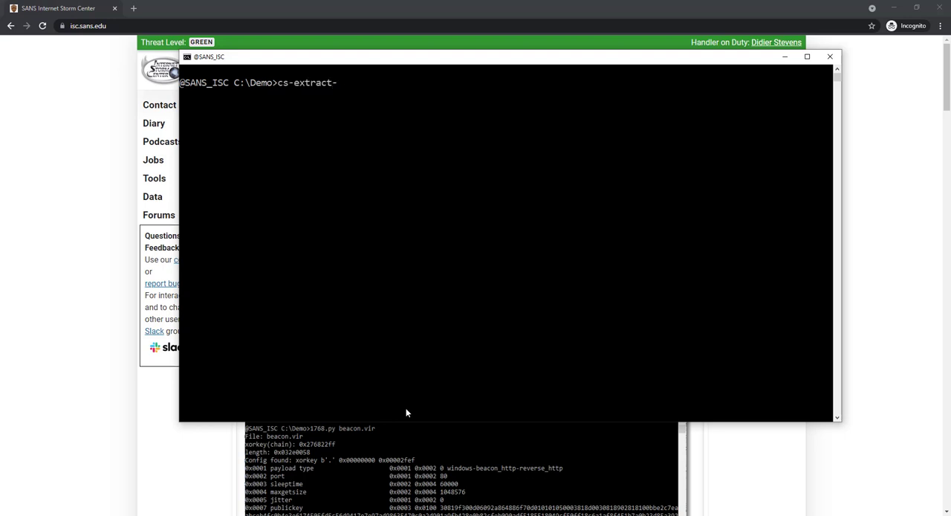
type("key.py")
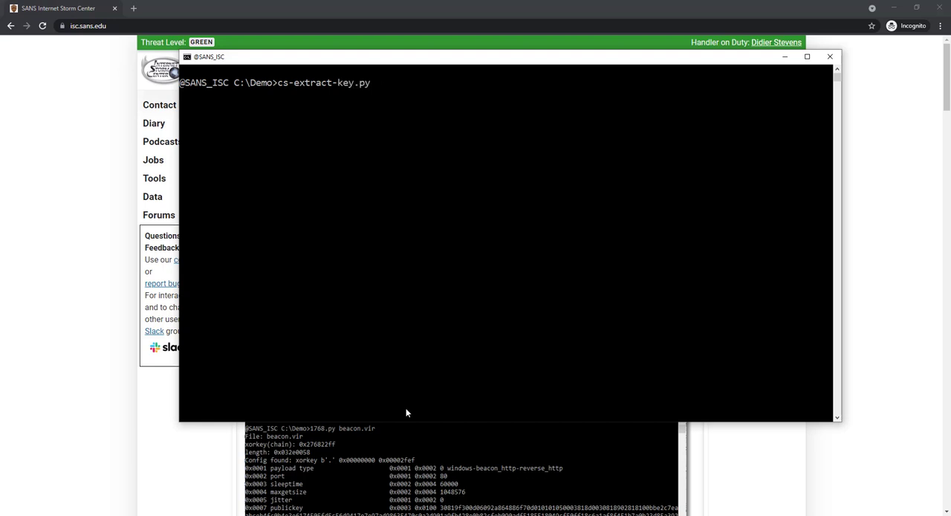
type("rundll32.exe_211031_230220.dmp")
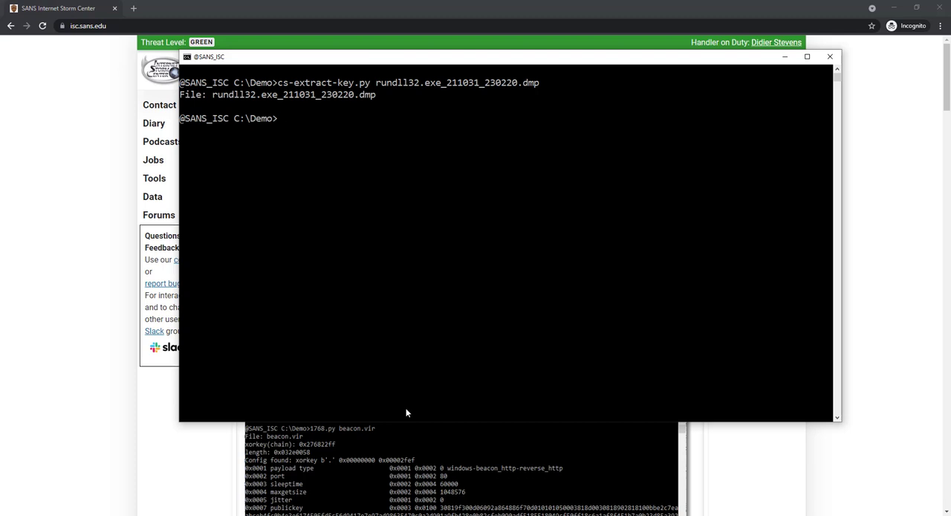
mouse_move(428, 162)
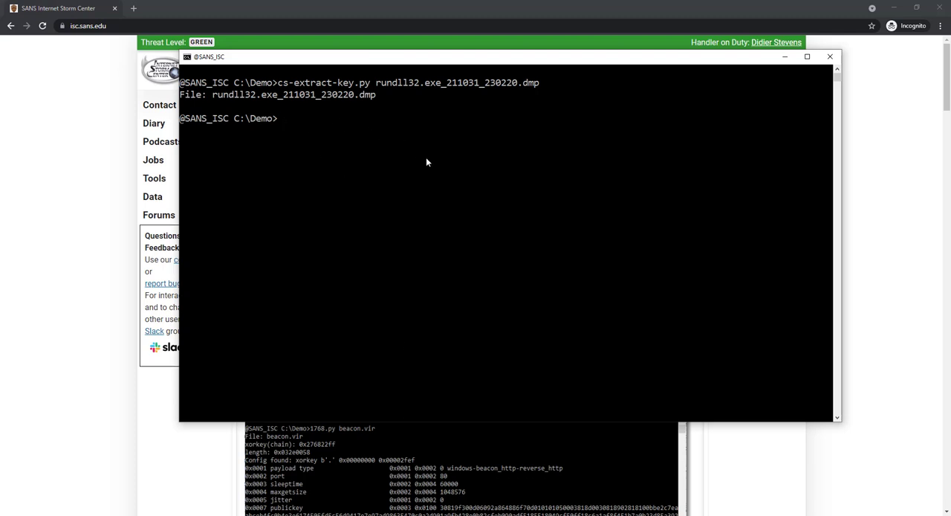
mouse_move(458, 89)
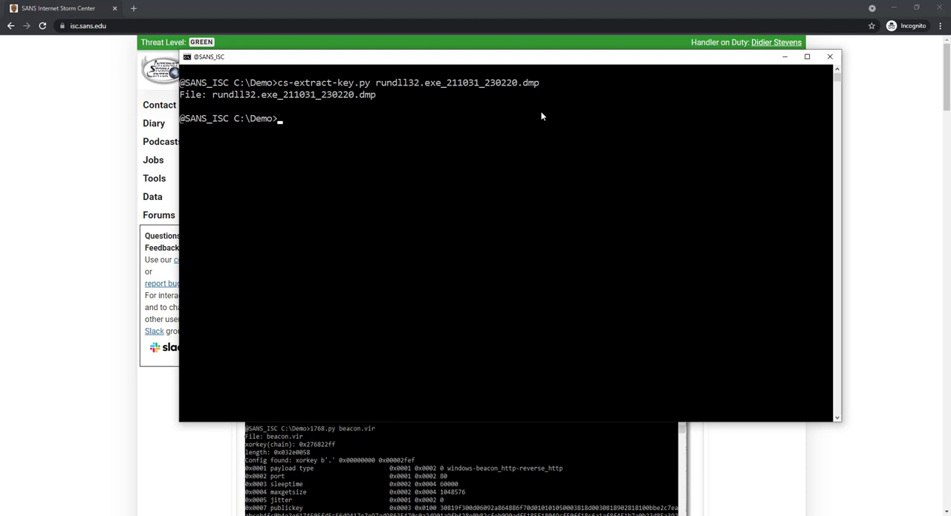
mouse_move(550, 94)
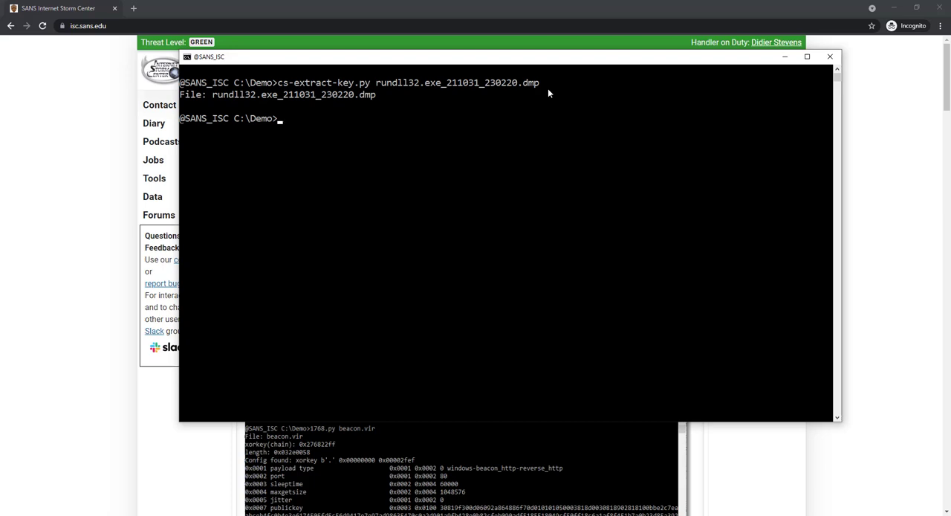
mouse_move(347, 119)
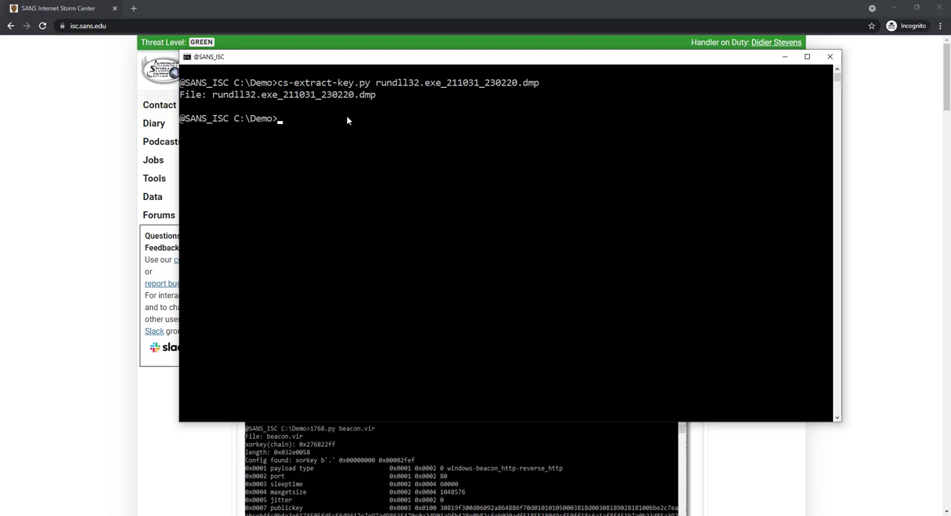
mouse_move(294, 83)
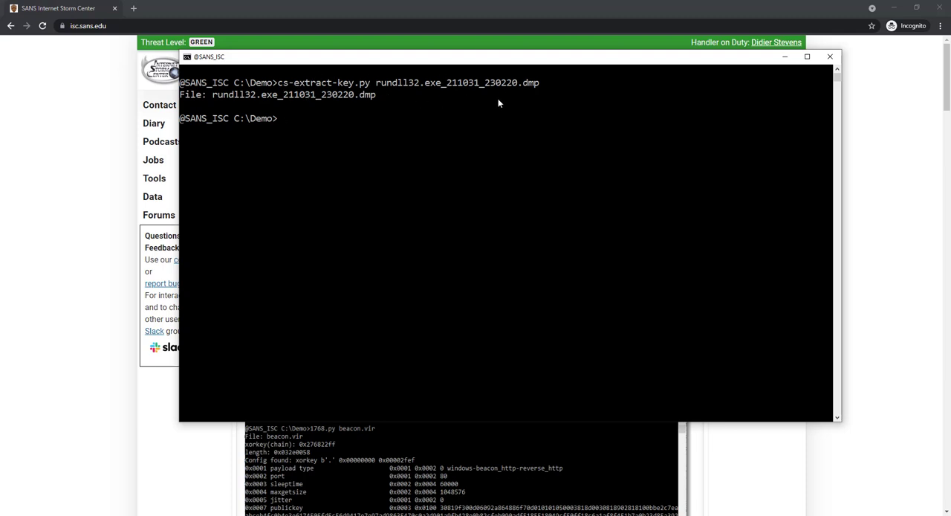
mouse_move(387, 106)
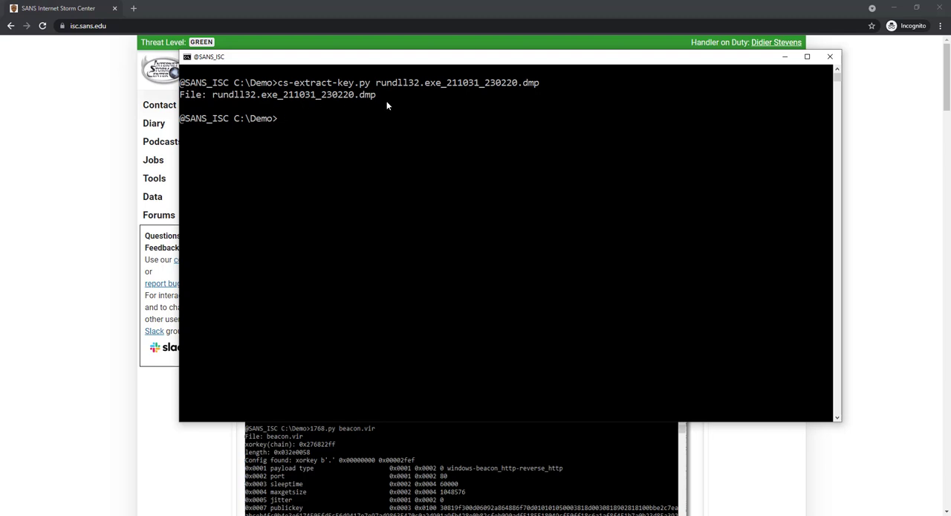
mouse_move(375, 107)
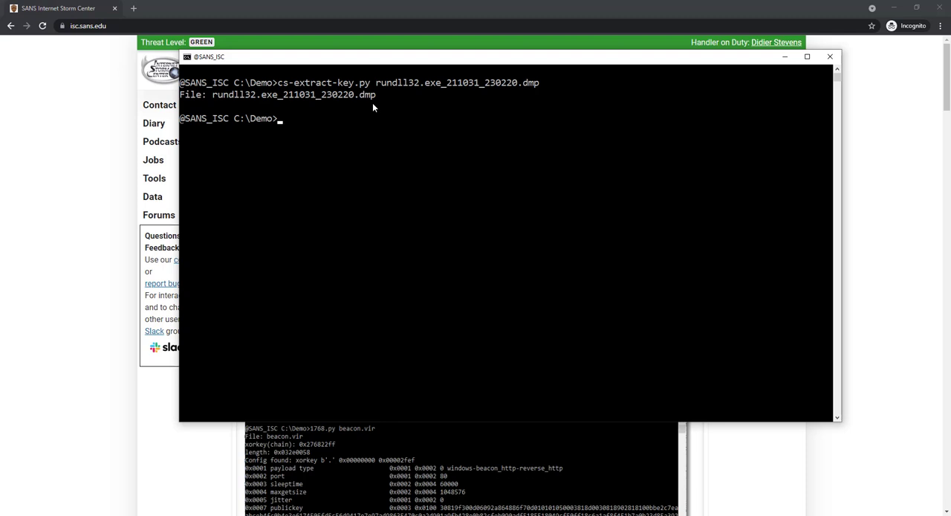
Run cs-parse-http-traffic.py -k unknown on capture.pcapng and select a packet's raw encrypted data
type("cs")
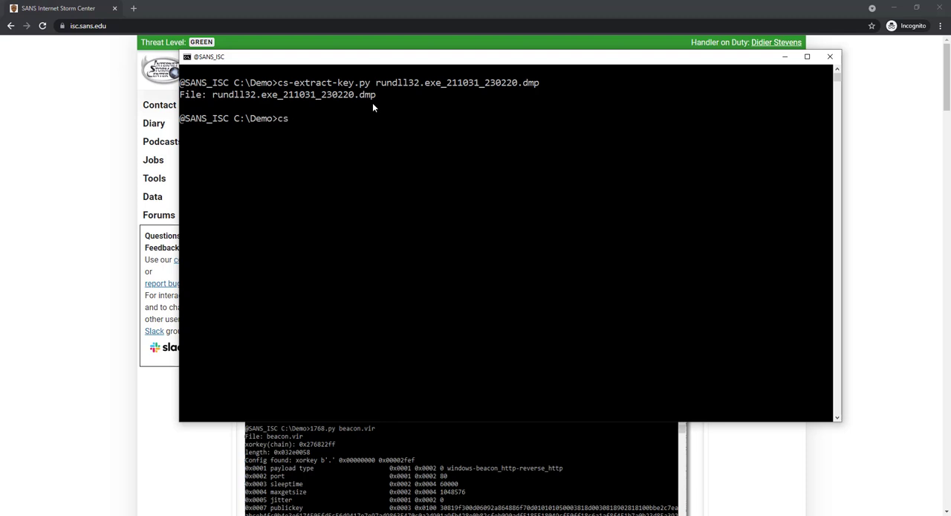
type("-parse-http-traffic.py")
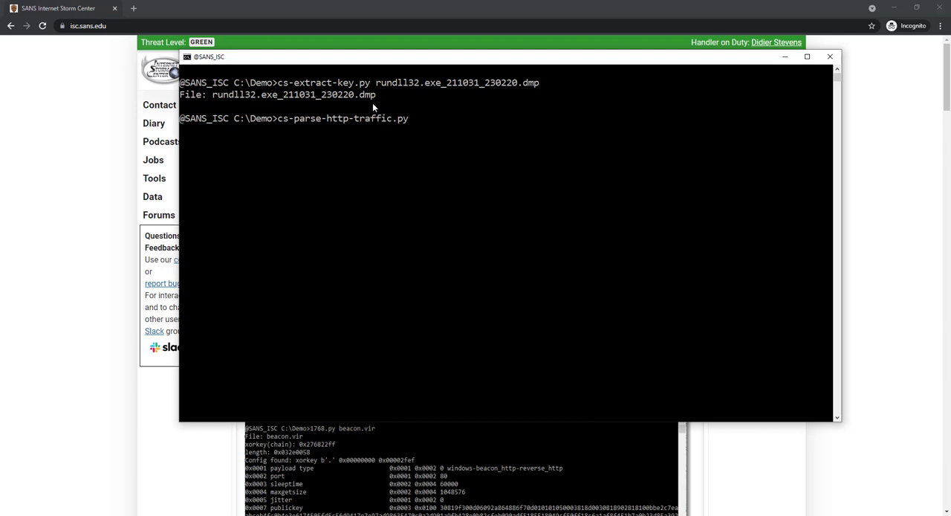
type("-k")
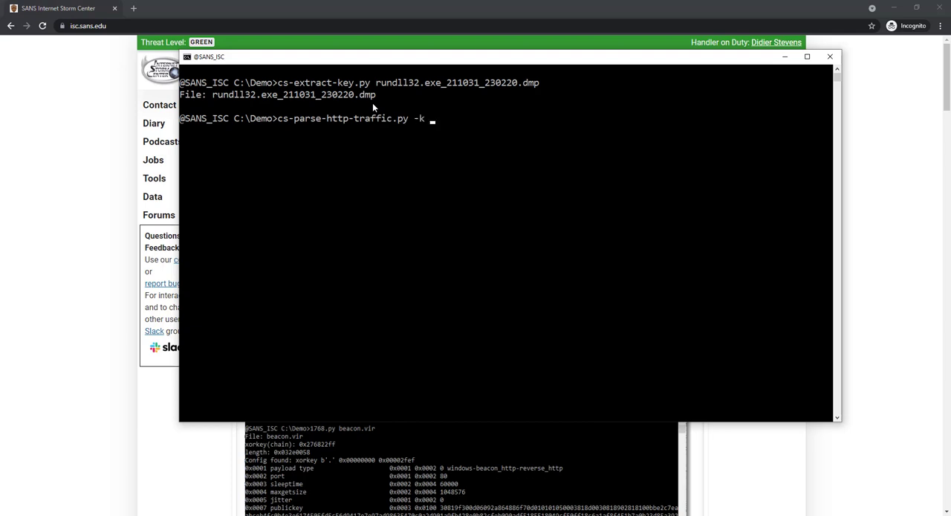
type("unknown")
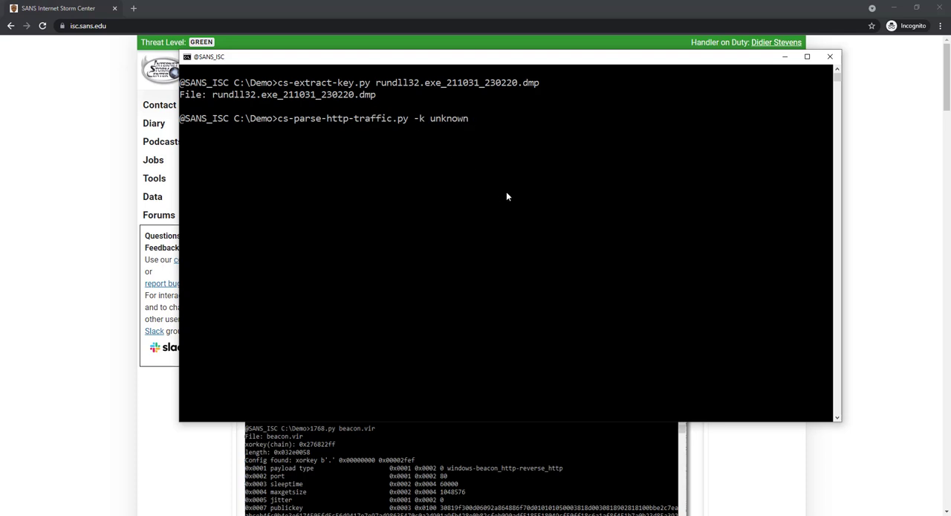
type("capture.pcapng")
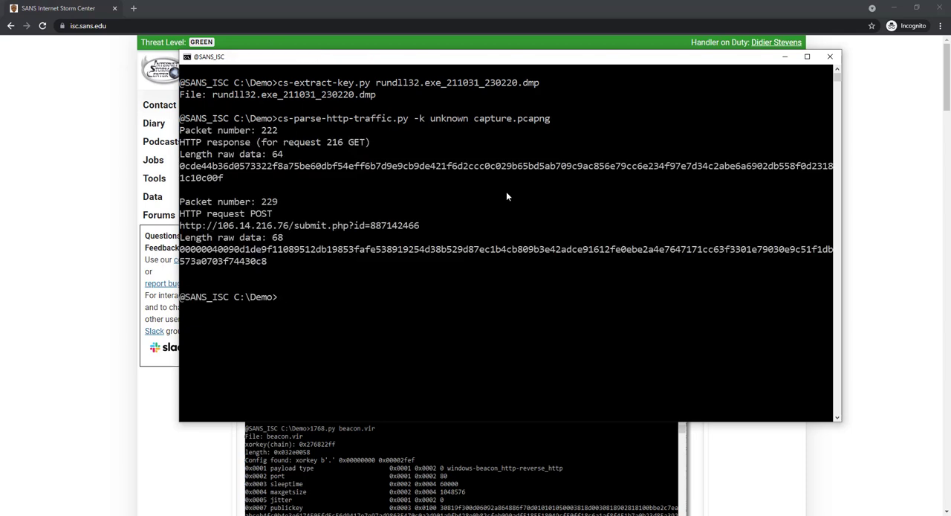
mouse_move(217, 148)
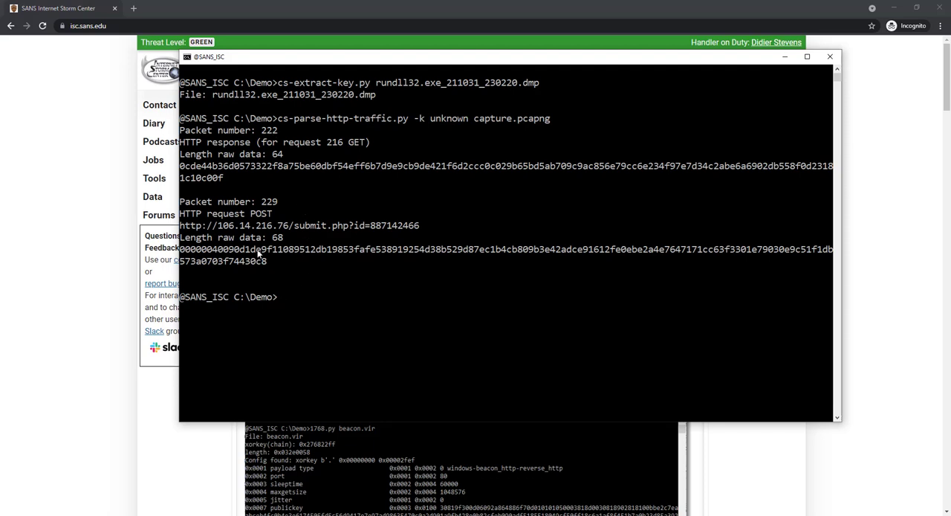
mouse_move(190, 171)
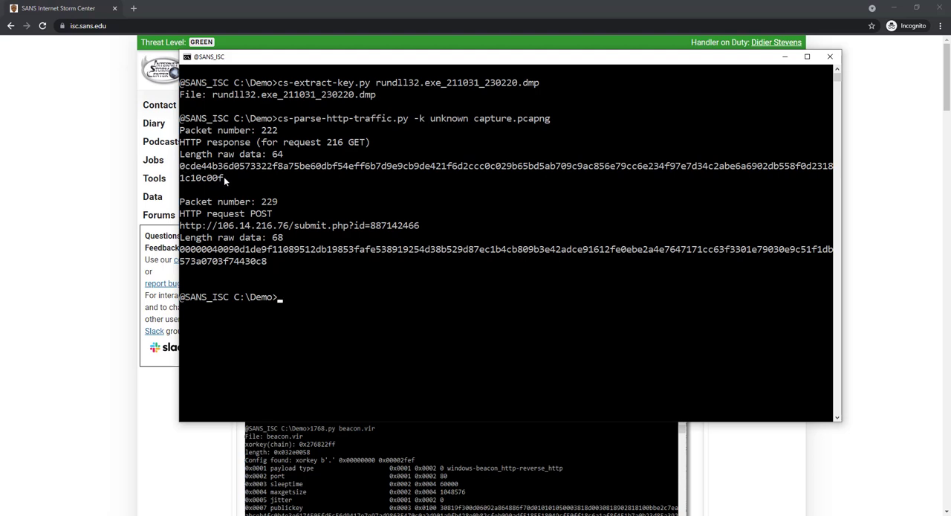
mouse_move(187, 254)
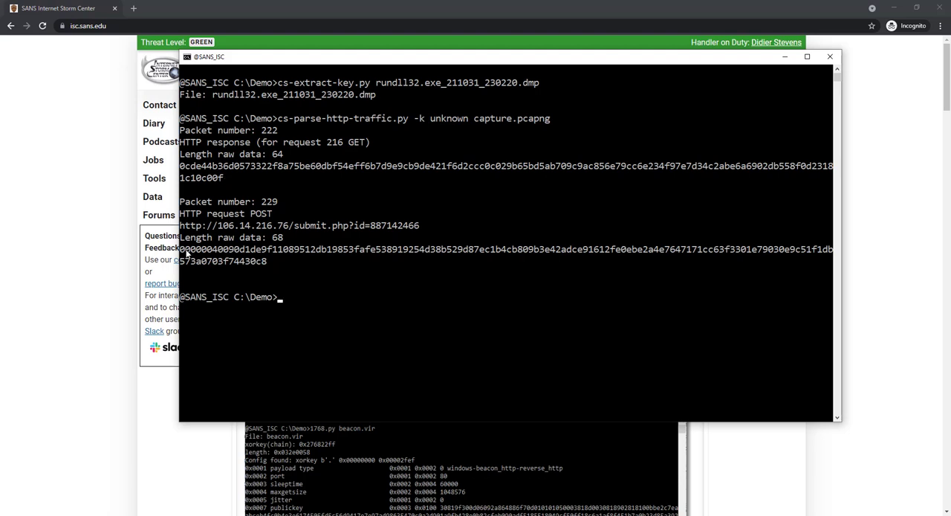
mouse_move(271, 267)
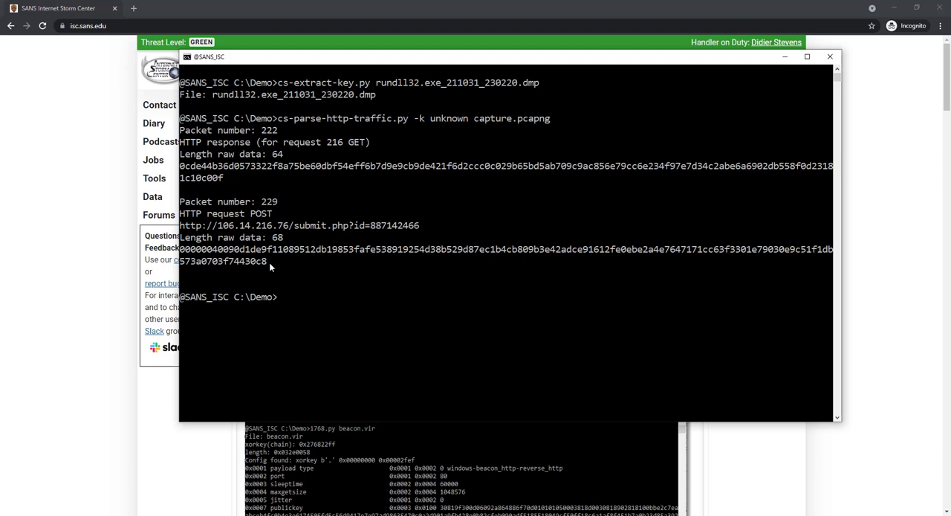
mouse_move(299, 176)
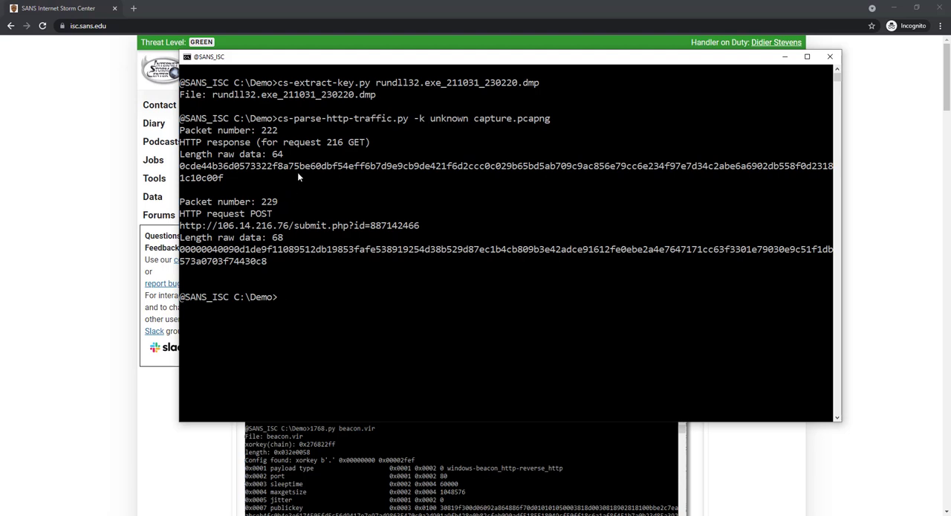
mouse_move(273, 260)
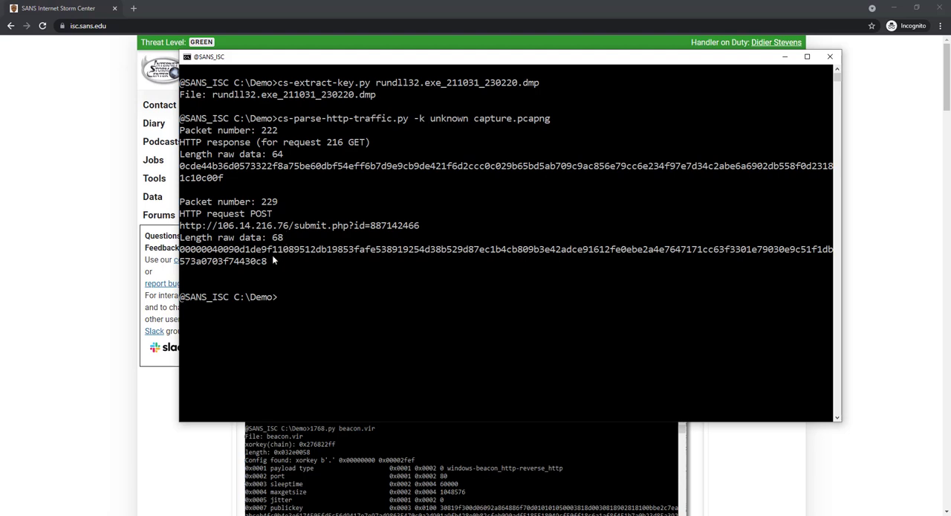
mouse_move(267, 262)
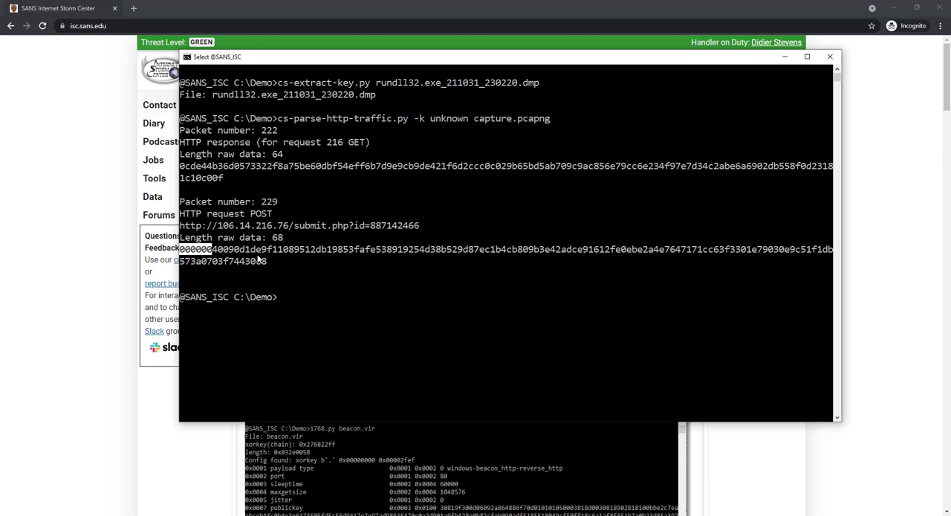
left_click_drag(179, 250, 255, 249)
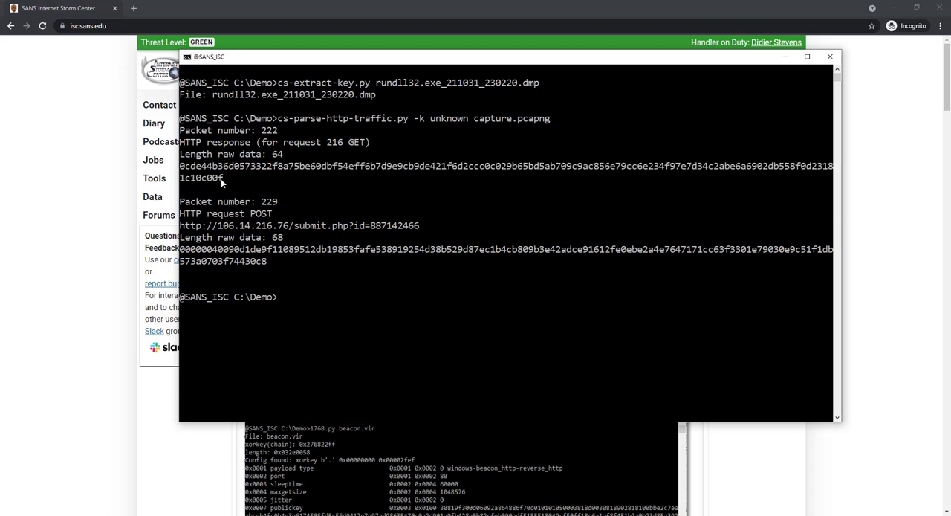
Run cs-extract-key.py -t with packet 222's encrypted data on the rundll32 dump to recover AES and HMAC keys
type("cl")
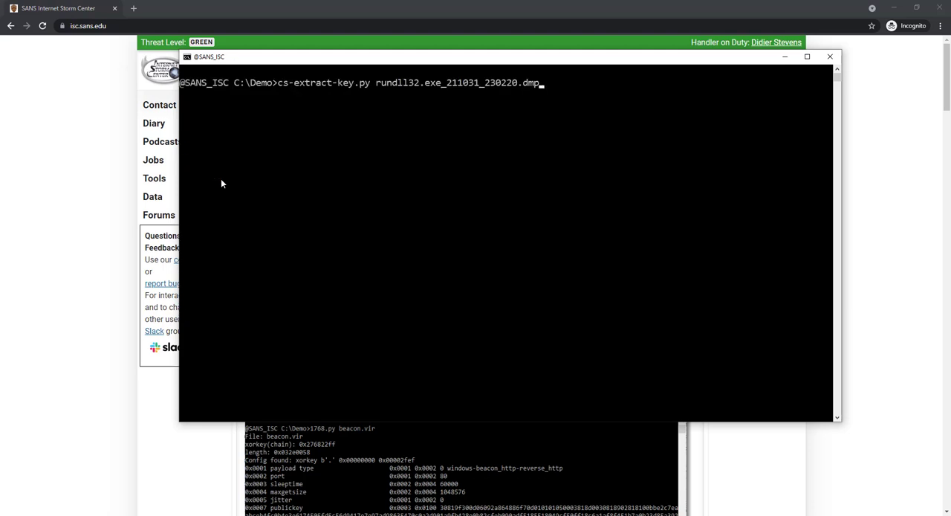
type("-t")
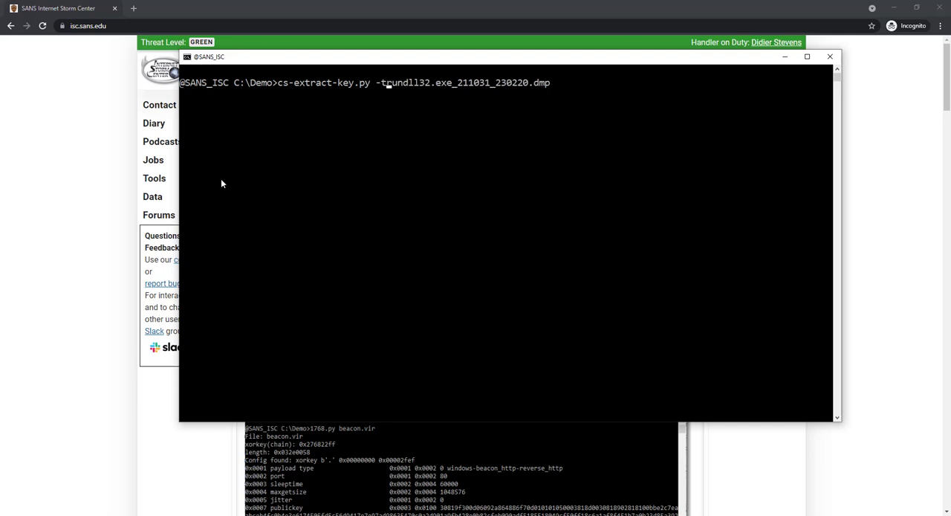
type("0cde44b36d0573322f8a75be60dbf54eff6b7d9e9cb9de421f6d2ccc0c029b65bd5ab709c9ac856e79cc6e234f97e7d34c2abe6a6902db558f0d23181c10c00f")
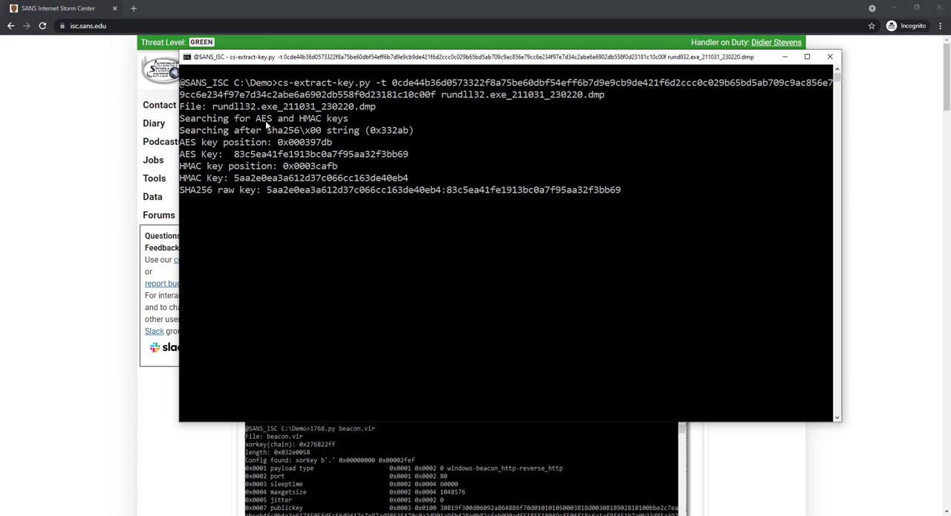
mouse_move(380, 142)
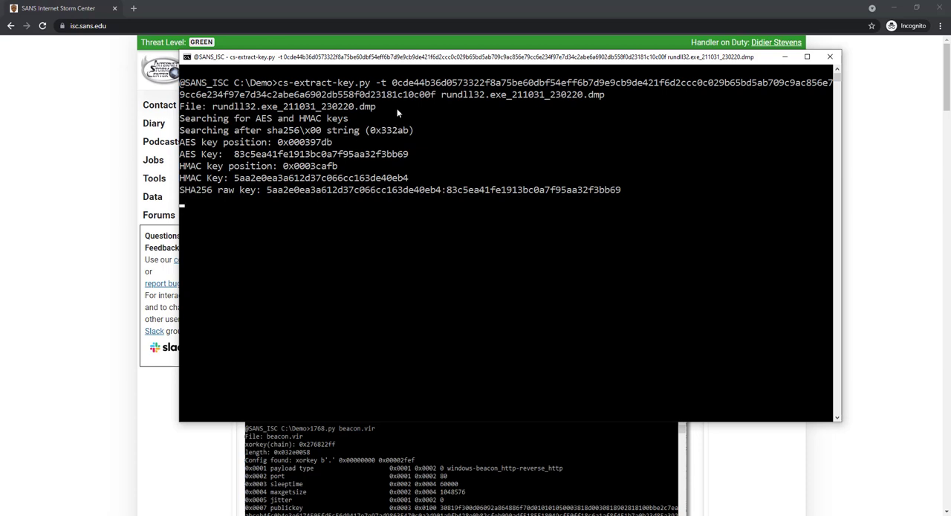
mouse_move(303, 134)
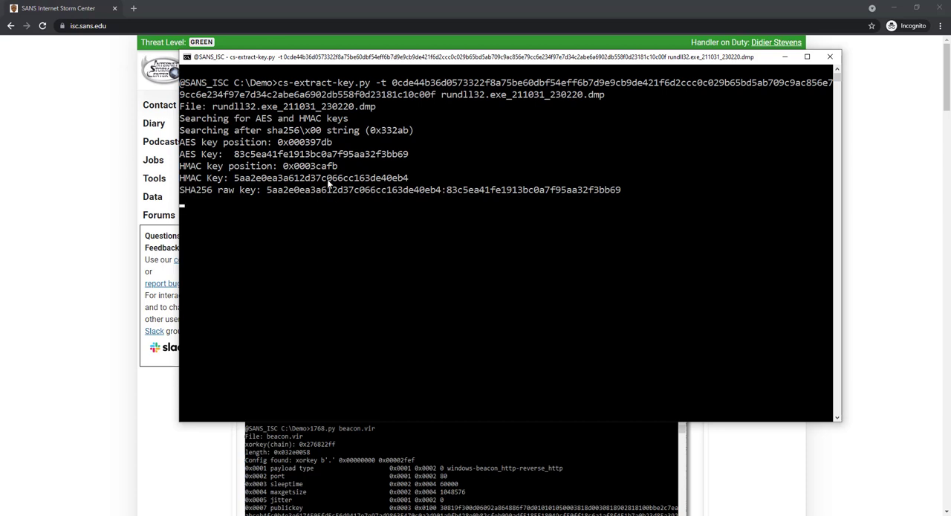
mouse_move(306, 165)
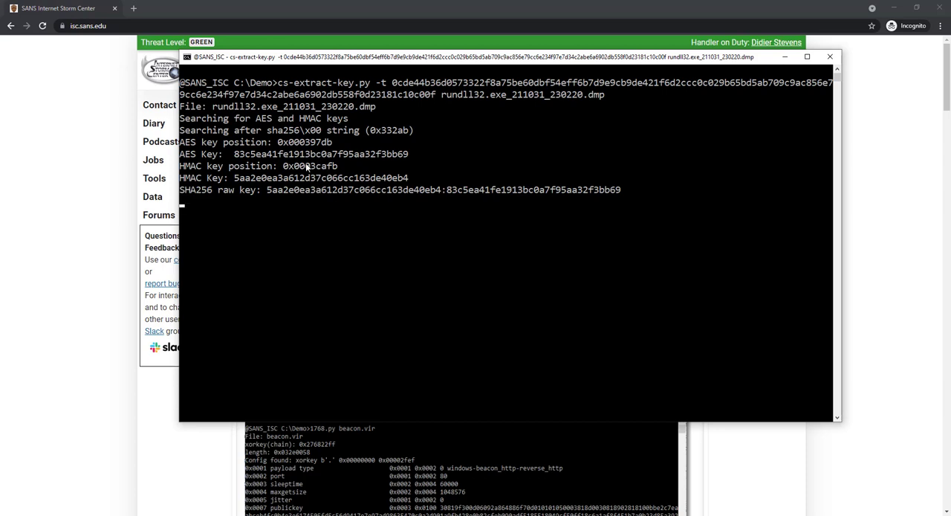
mouse_move(321, 131)
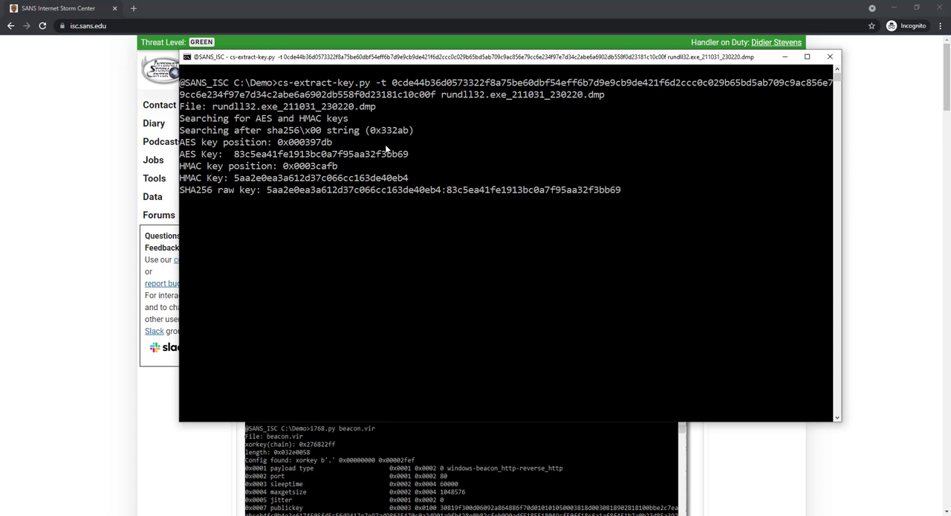
mouse_move(336, 190)
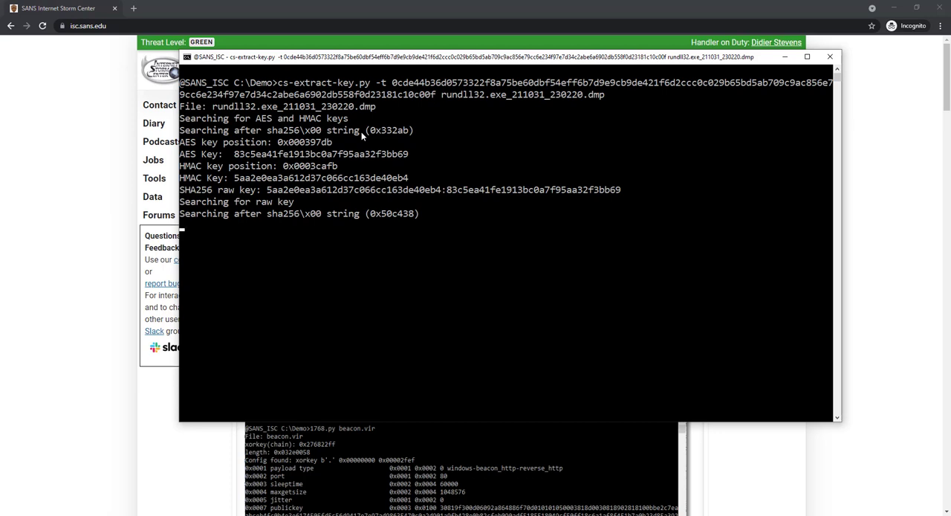
mouse_move(338, 175)
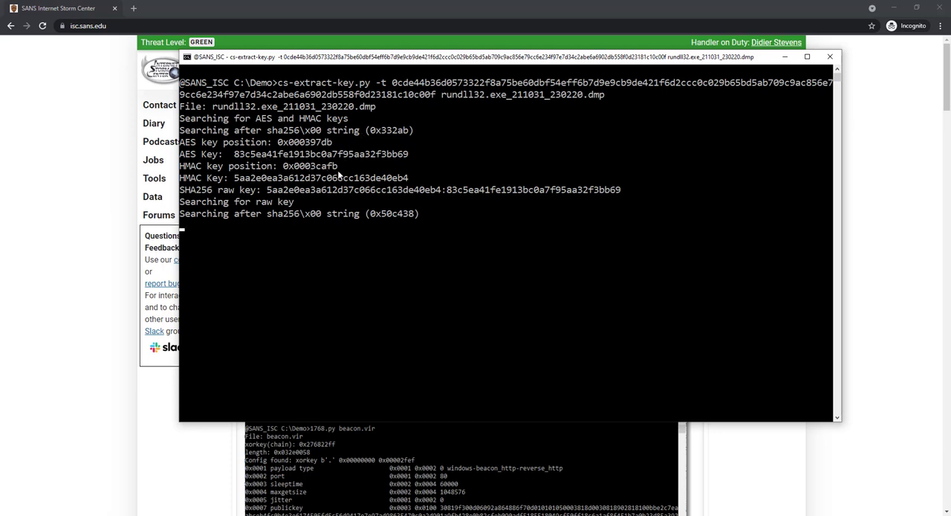
mouse_move(439, 107)
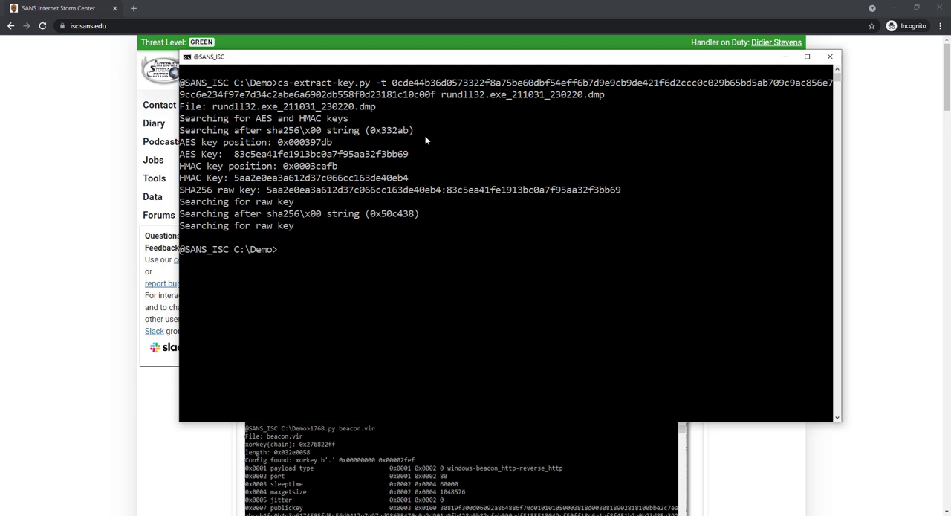
mouse_move(196, 146)
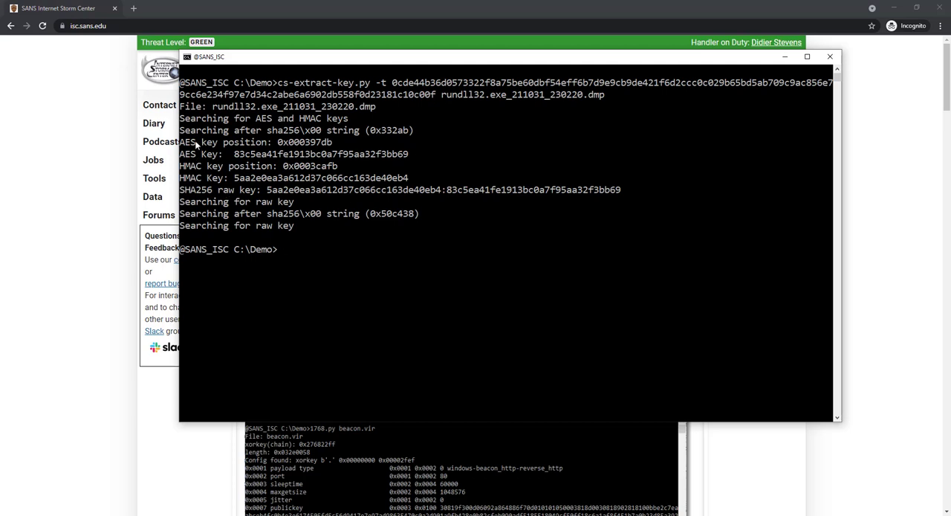
mouse_move(211, 182)
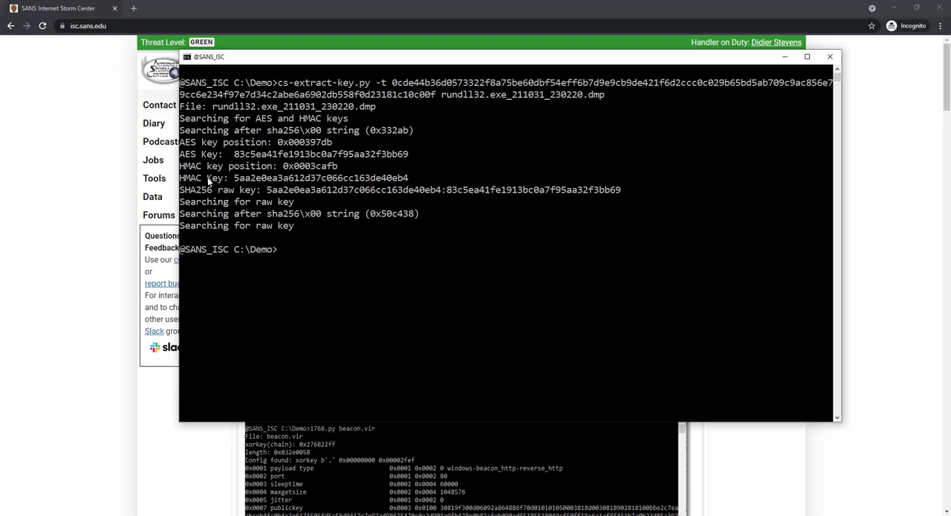
mouse_move(335, 110)
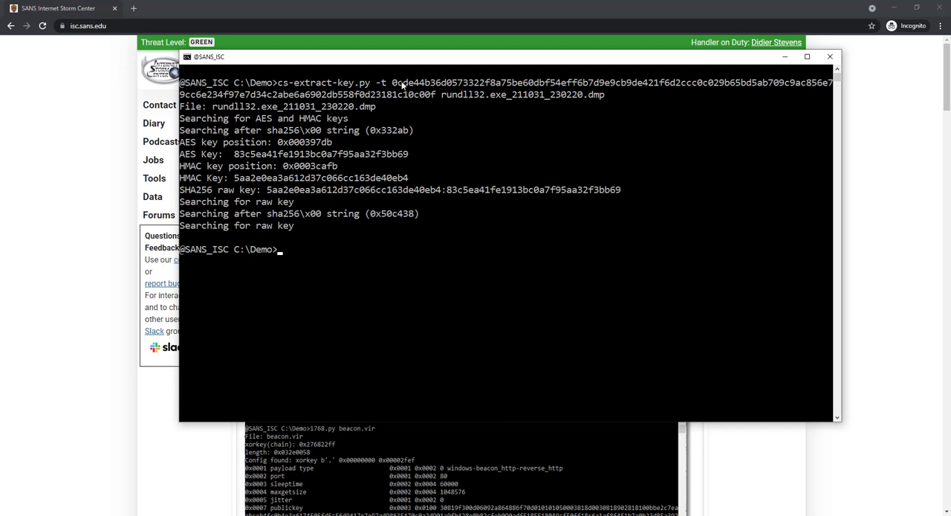
mouse_move(398, 110)
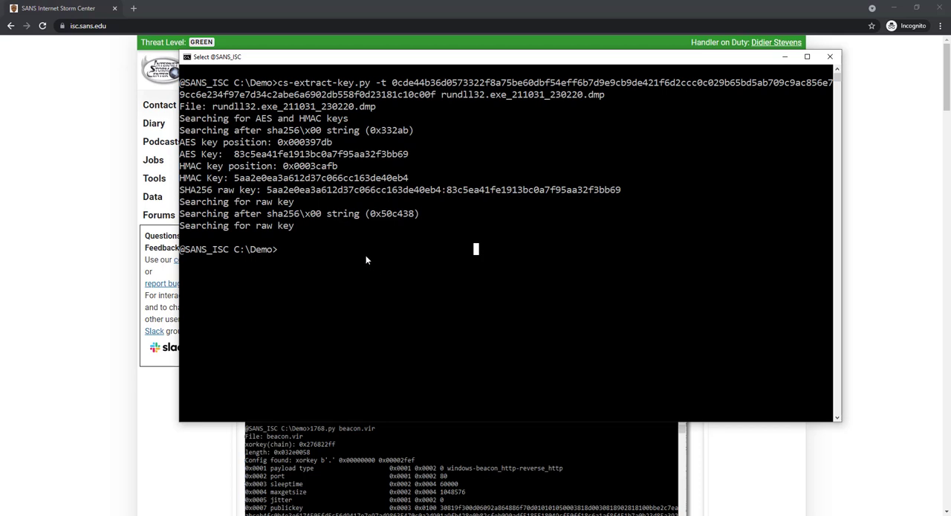
mouse_move(348, 253)
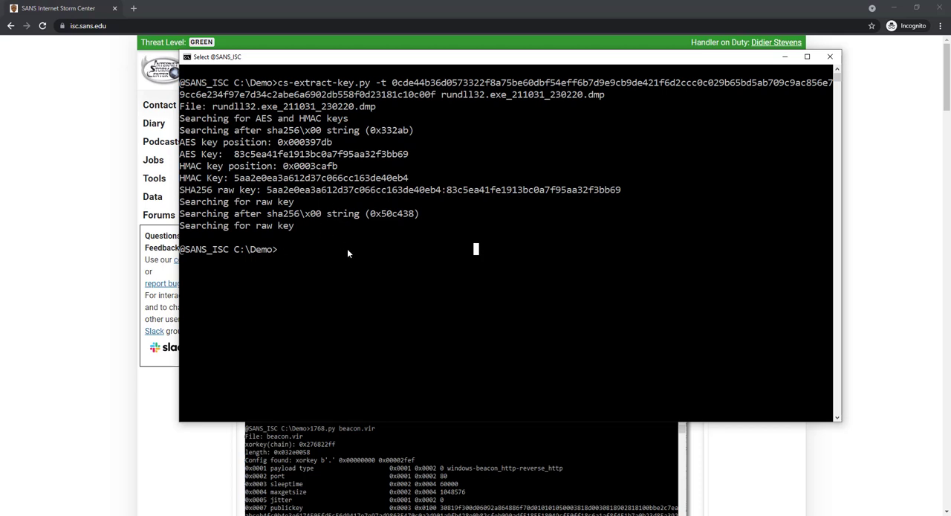
mouse_move(468, 177)
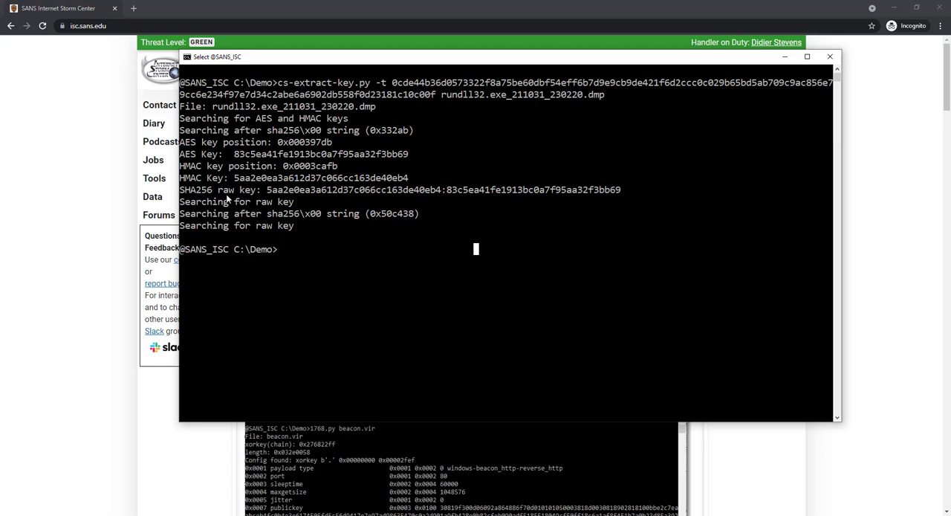
mouse_move(279, 208)
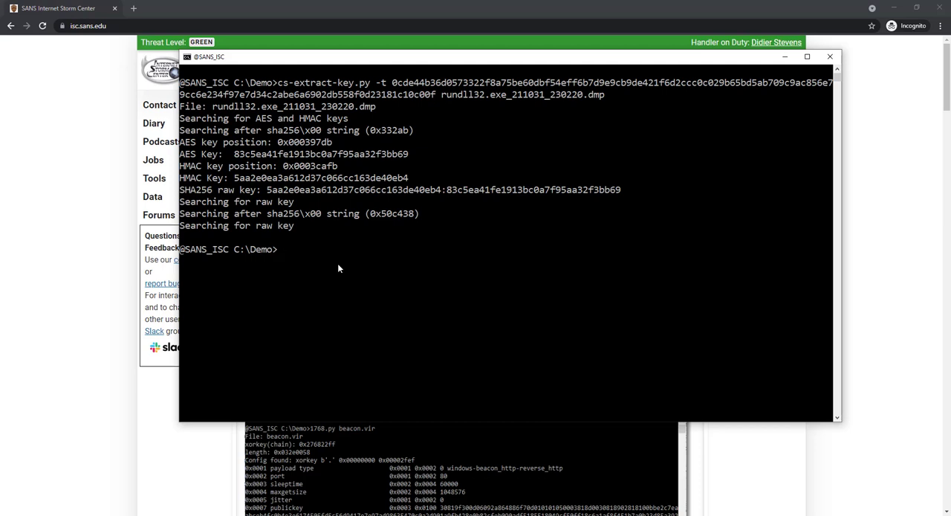
mouse_move(250, 175)
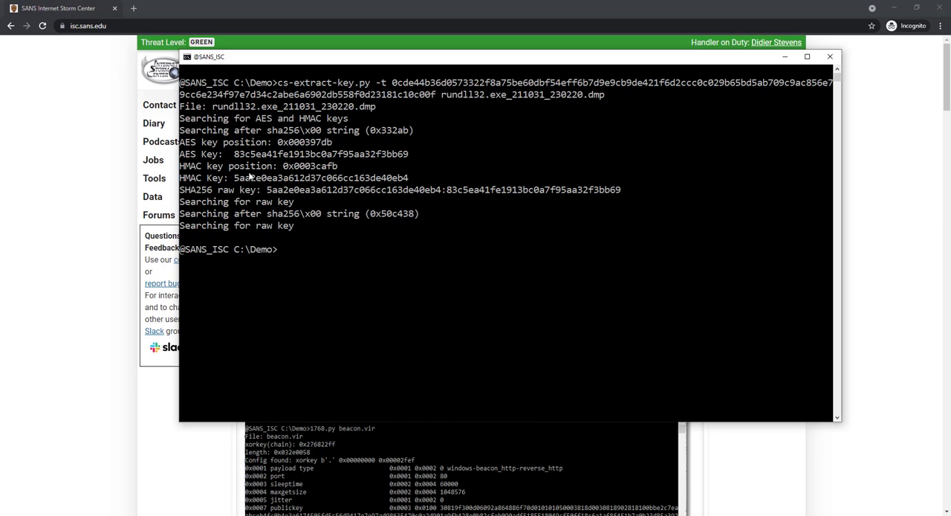
mouse_move(230, 196)
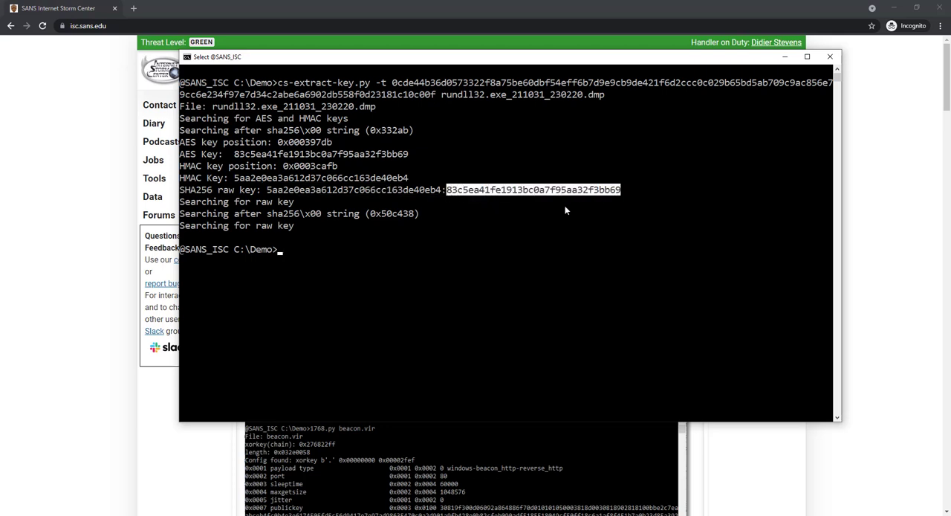
mouse_move(384, 174)
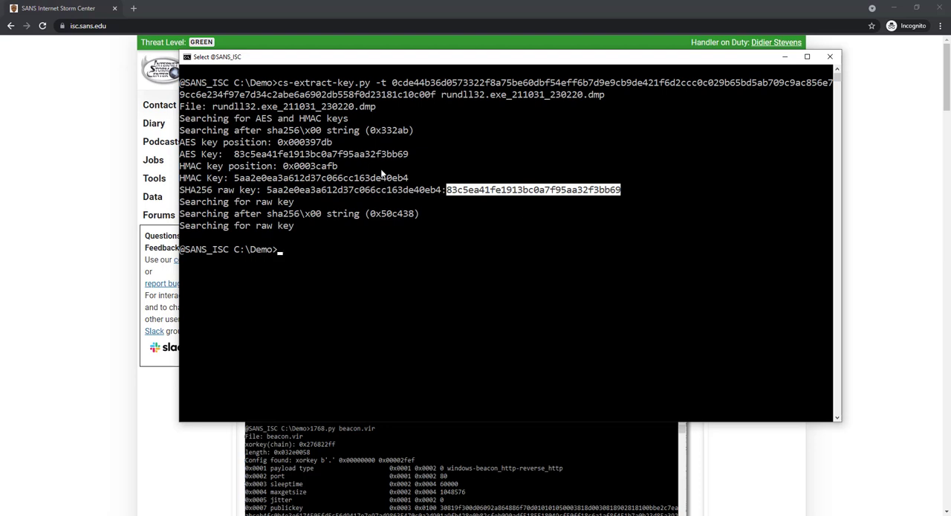
mouse_move(309, 178)
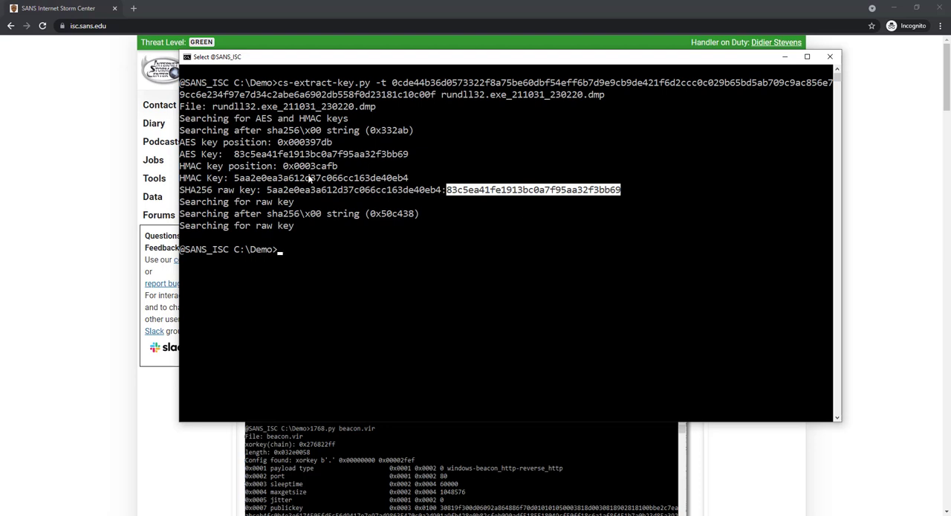
mouse_move(253, 211)
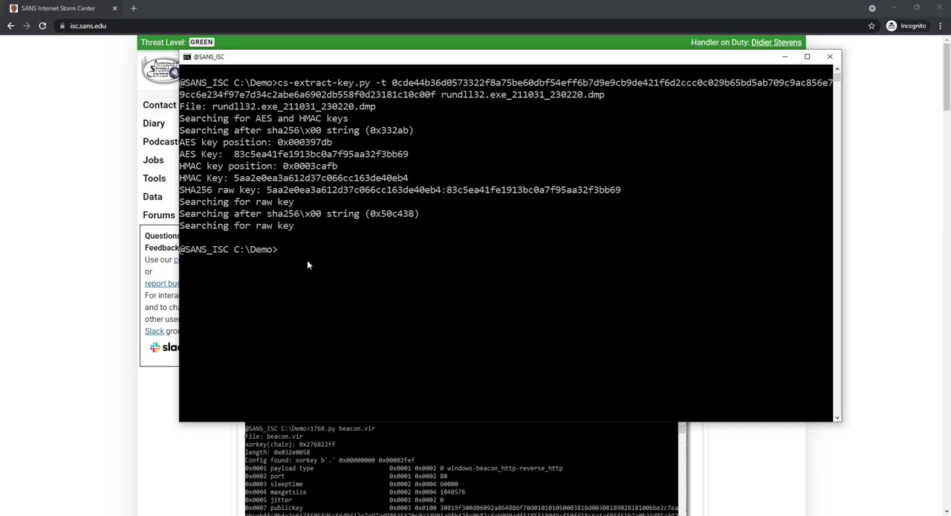
mouse_move(425, 214)
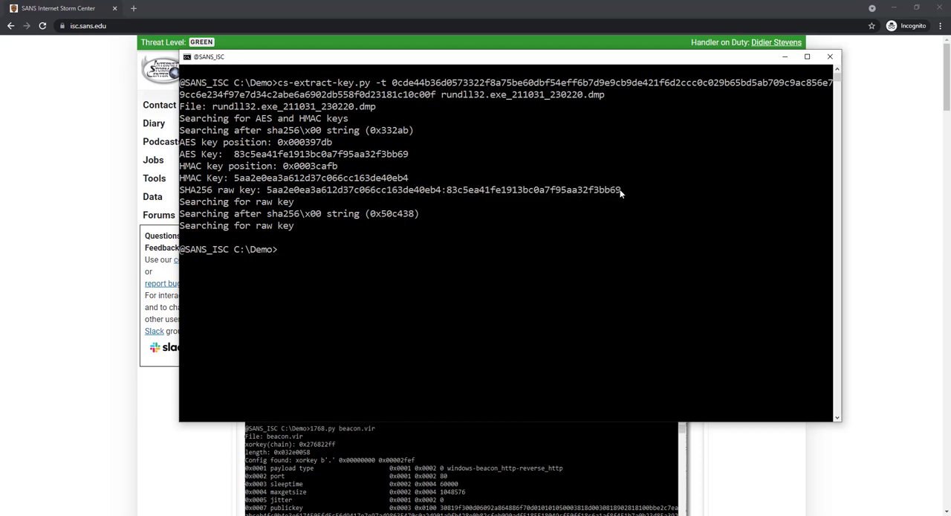
Clear the screen and rerun cs-parse-http-traffic.py on capture.pcapng with the recovered key, revealing whoami and sandbox\Administrator
type("cls")
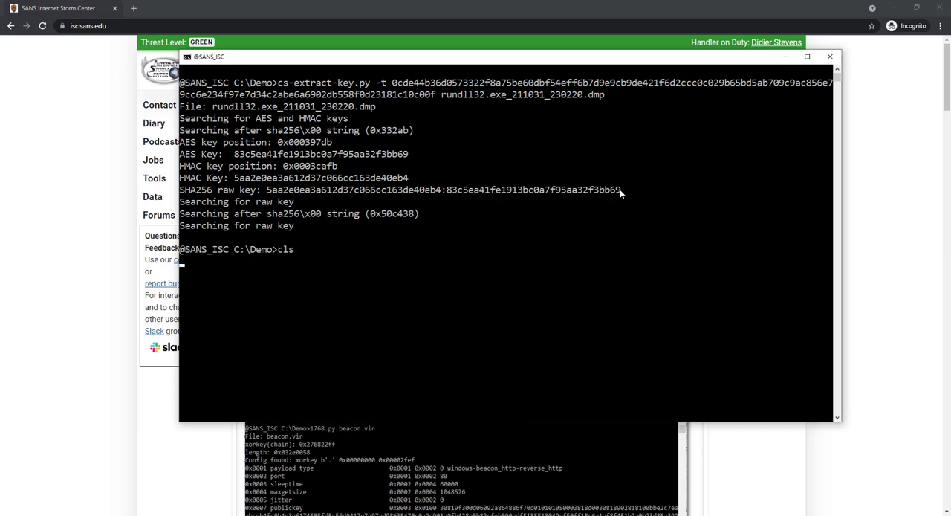
type("cs-parse-http-traffic.py -k unknown capture.pcapng")
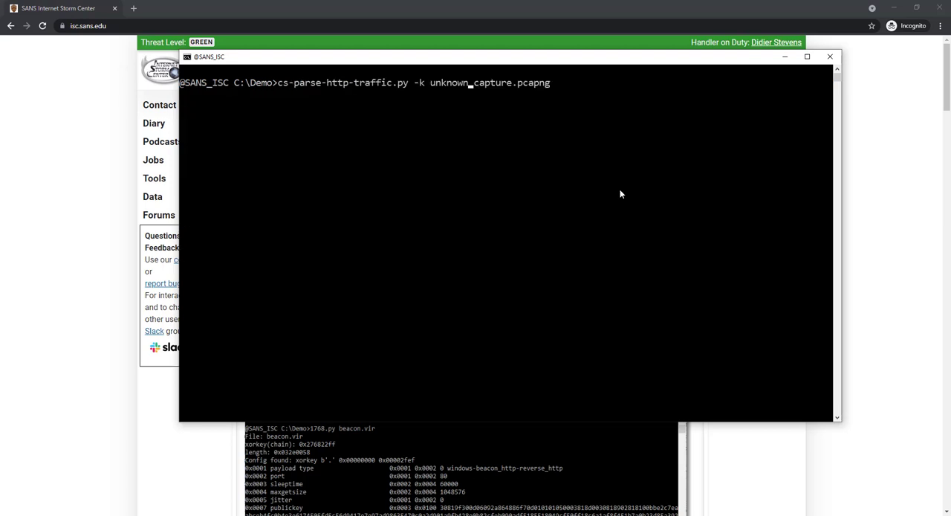
key("Backspace")
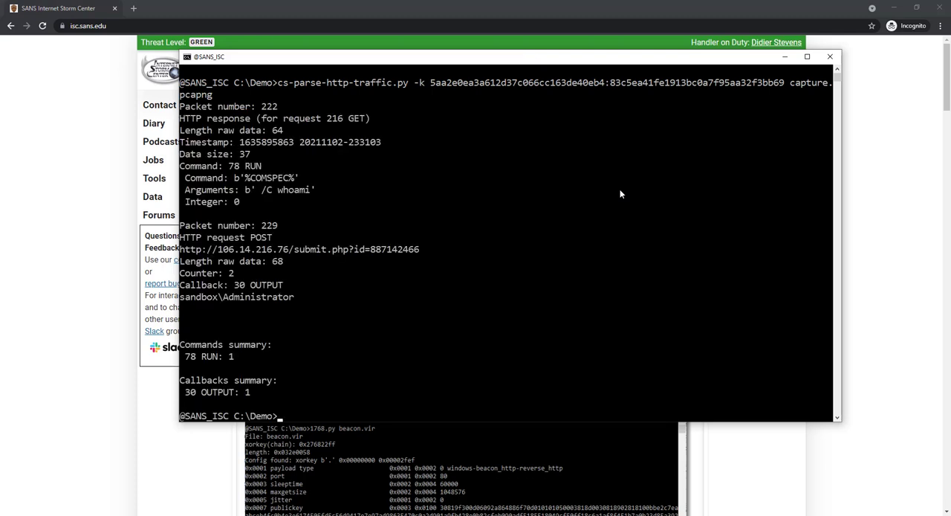
mouse_move(285, 181)
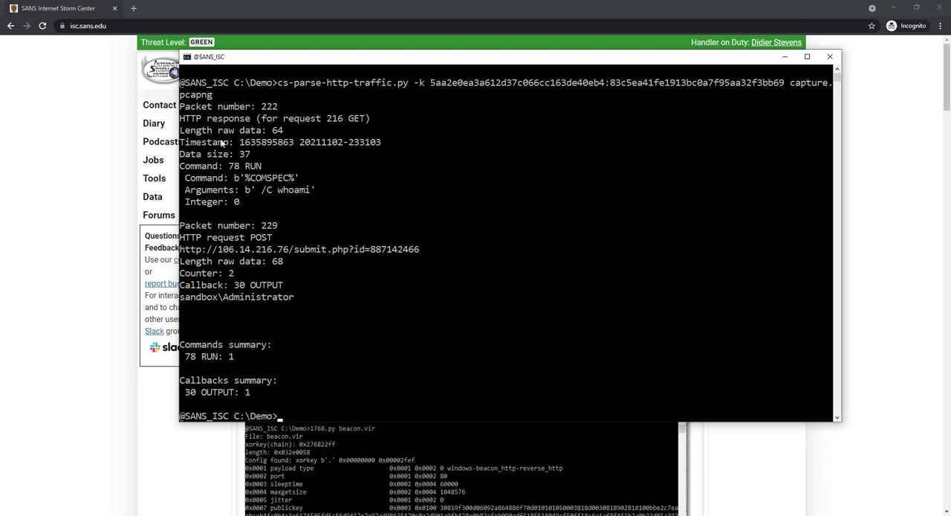
mouse_move(355, 125)
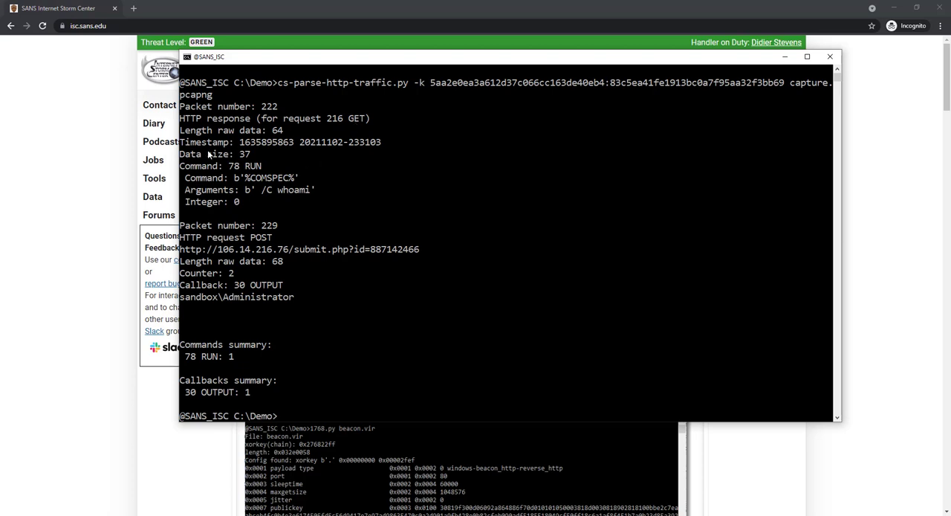
mouse_move(172, 146)
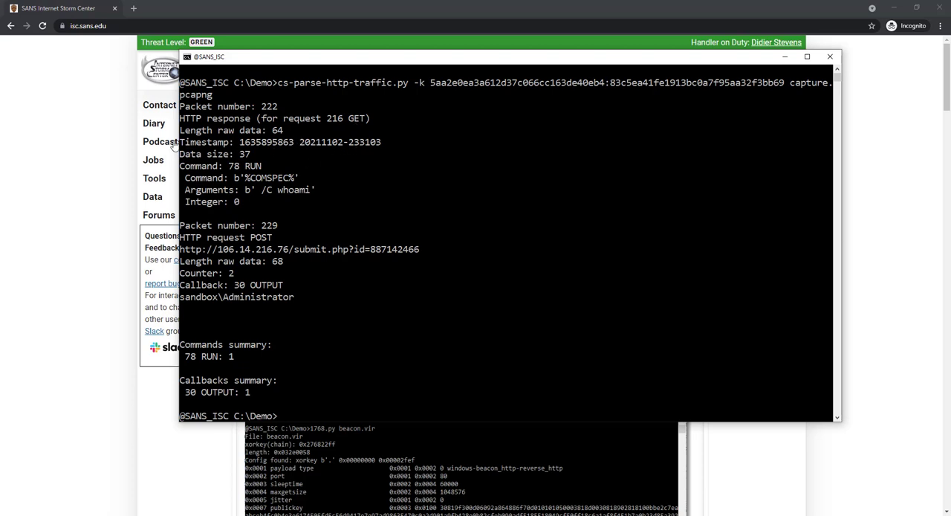
mouse_move(345, 145)
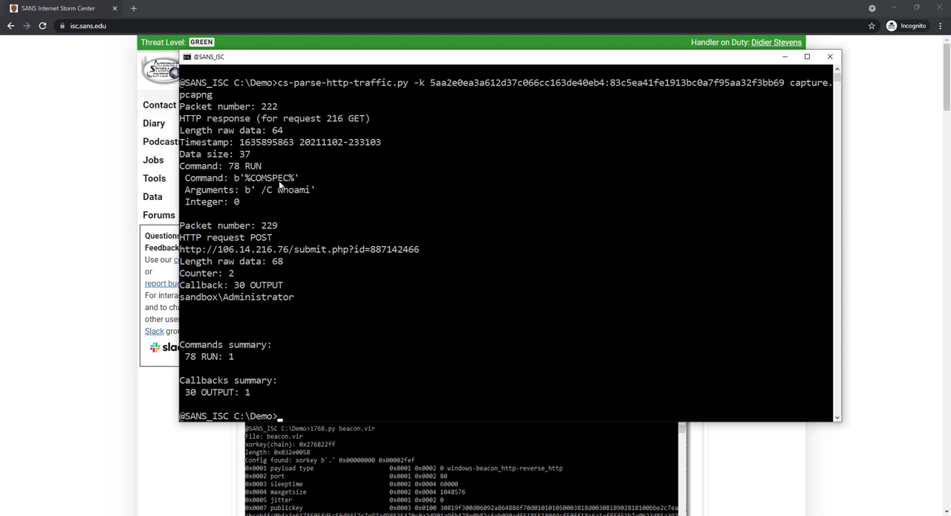
mouse_move(291, 185)
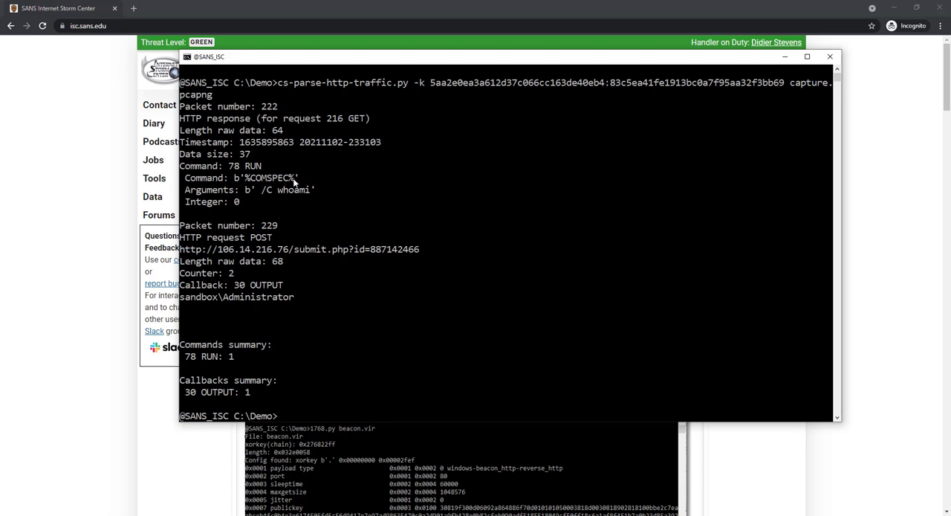
mouse_move(312, 200)
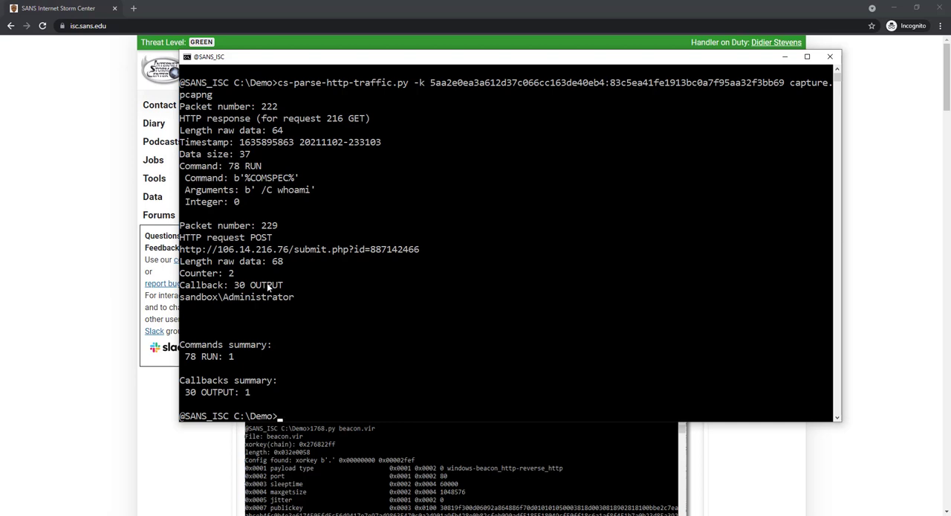
mouse_move(187, 336)
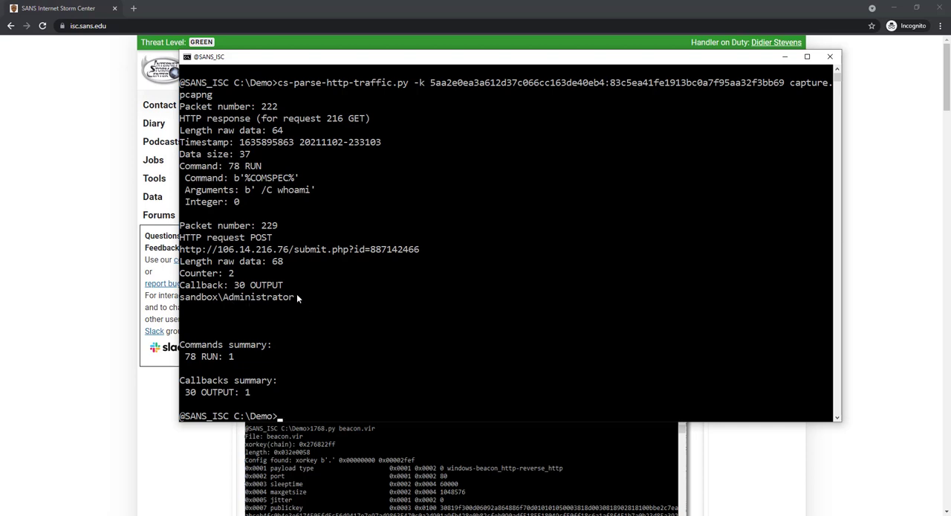
Dump raw packets with -k unknown, then run cs-extract-key.py -c with packet 229's data on the dump
type("cls")
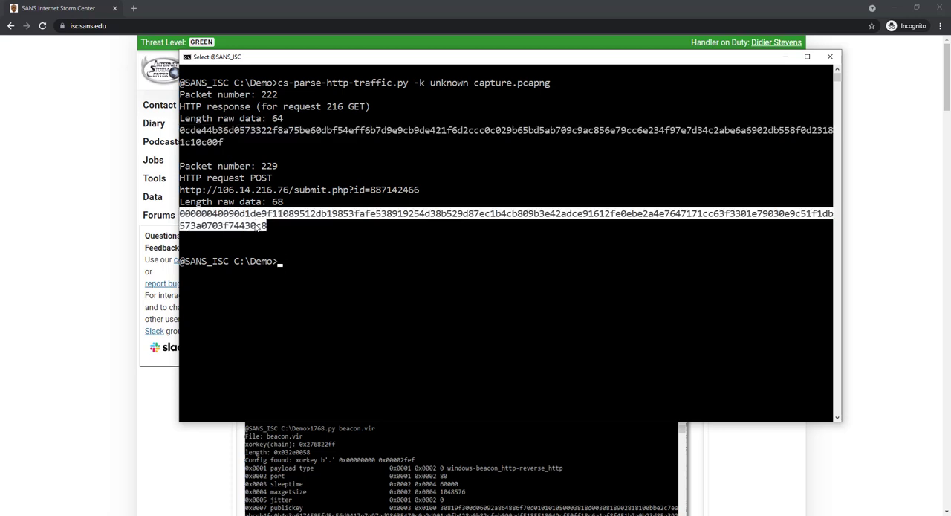
type("cl")
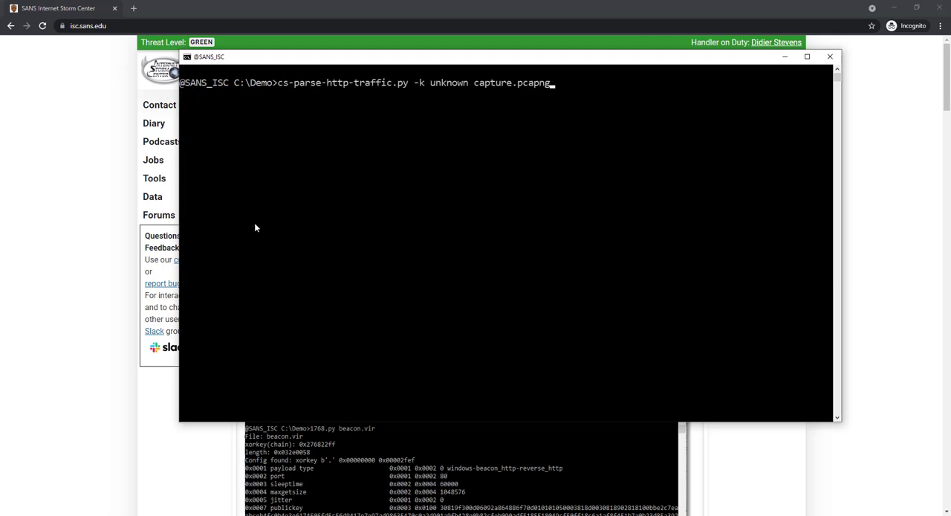
type("cls")
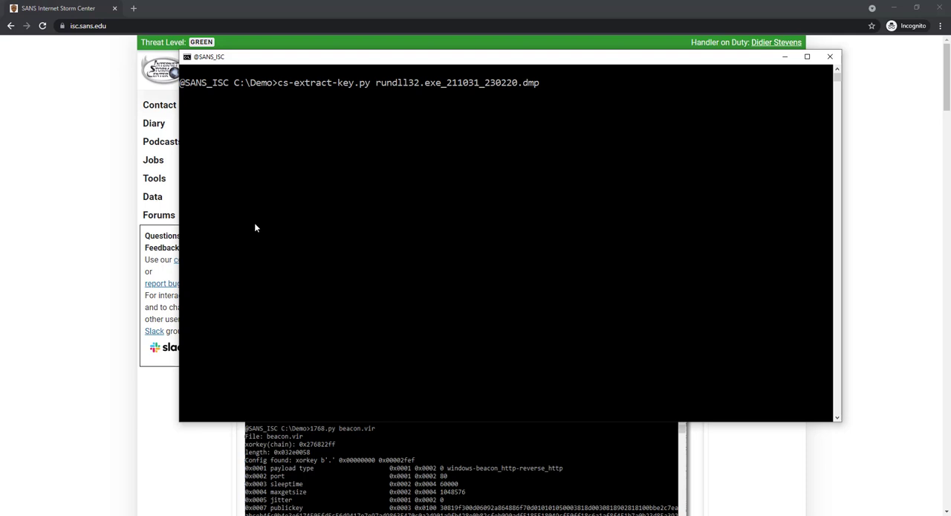
type("-")
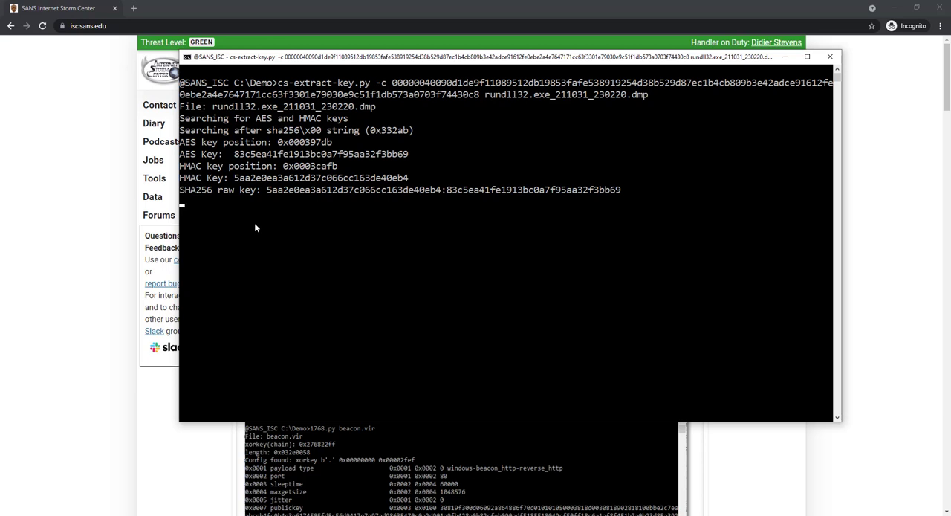
mouse_move(425, 188)
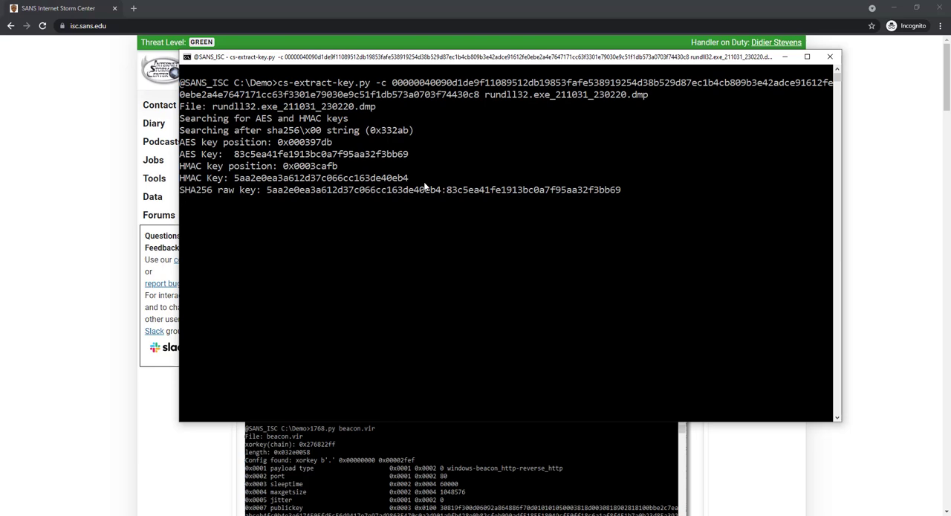
Clear the console and begin re-entering cs-extract-key.py -c with packet 229's callback data
key("ctrl+c")
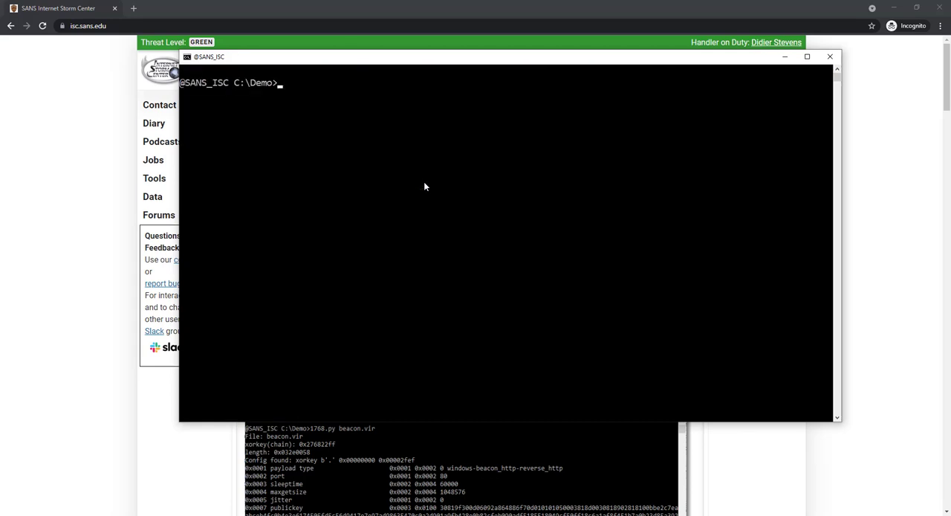
type("cs-")
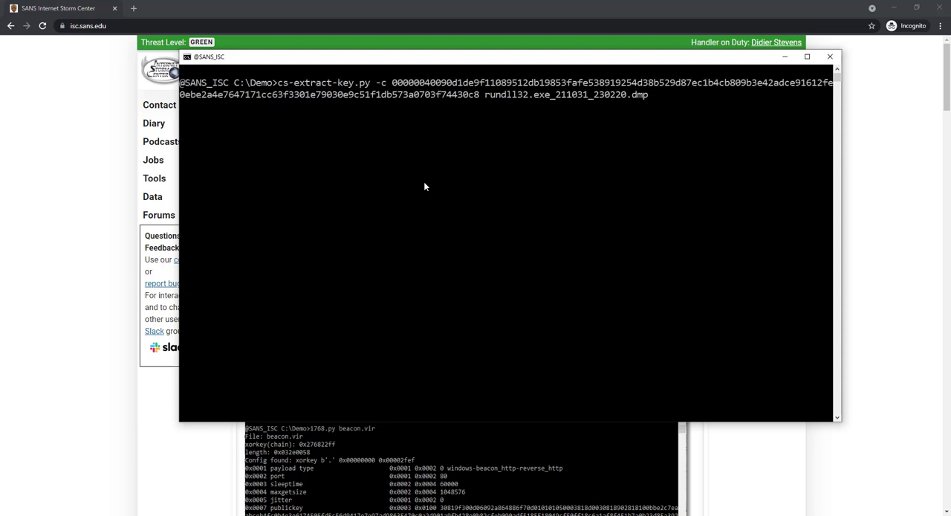
mouse_move(398, 138)
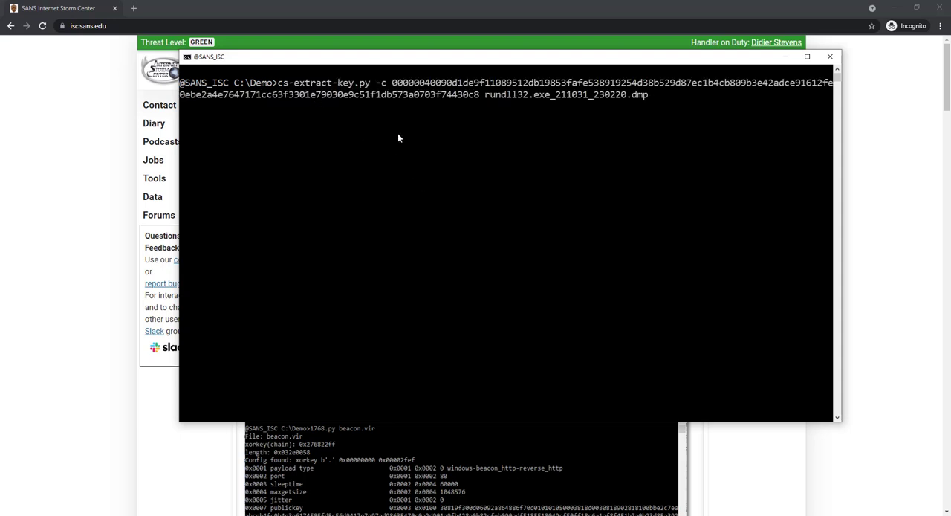
mouse_move(366, 165)
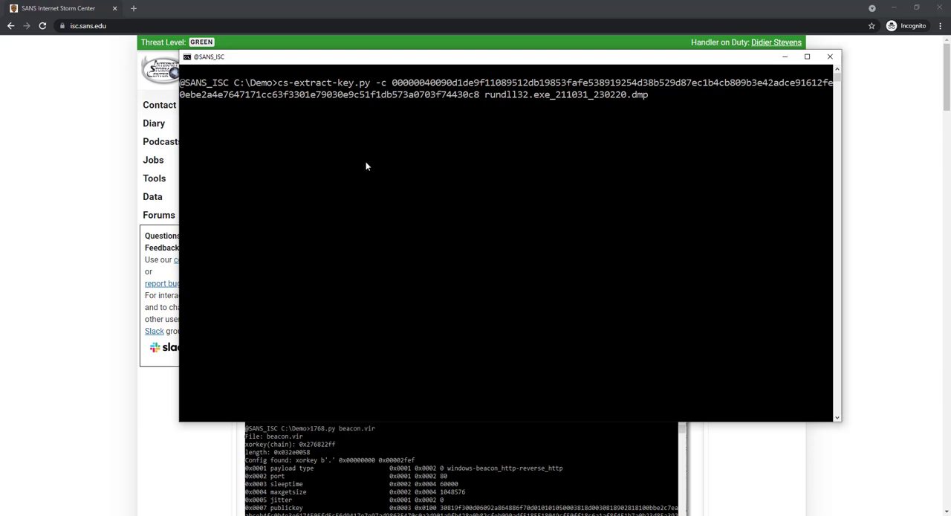